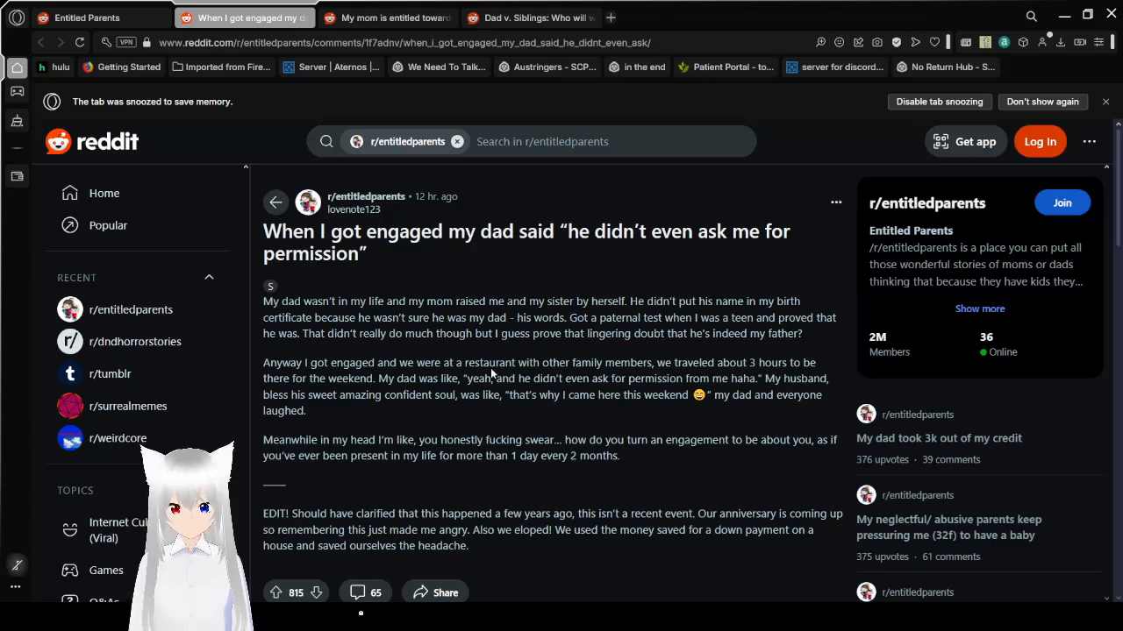
pyautogui.moveTo(710, 315)
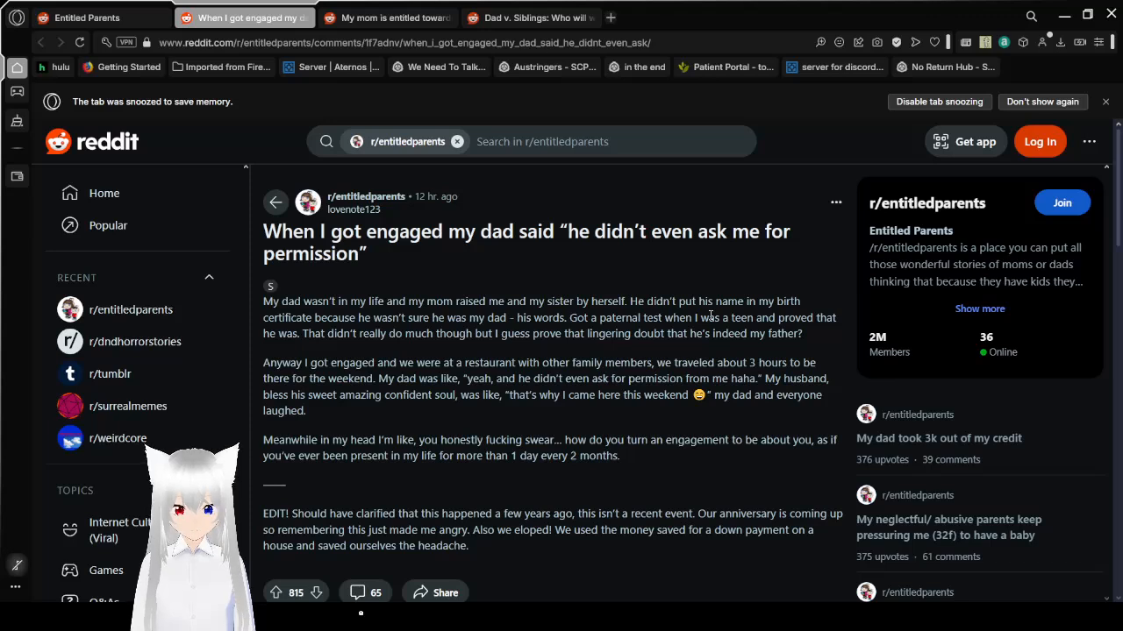
pyautogui.moveTo(831, 348)
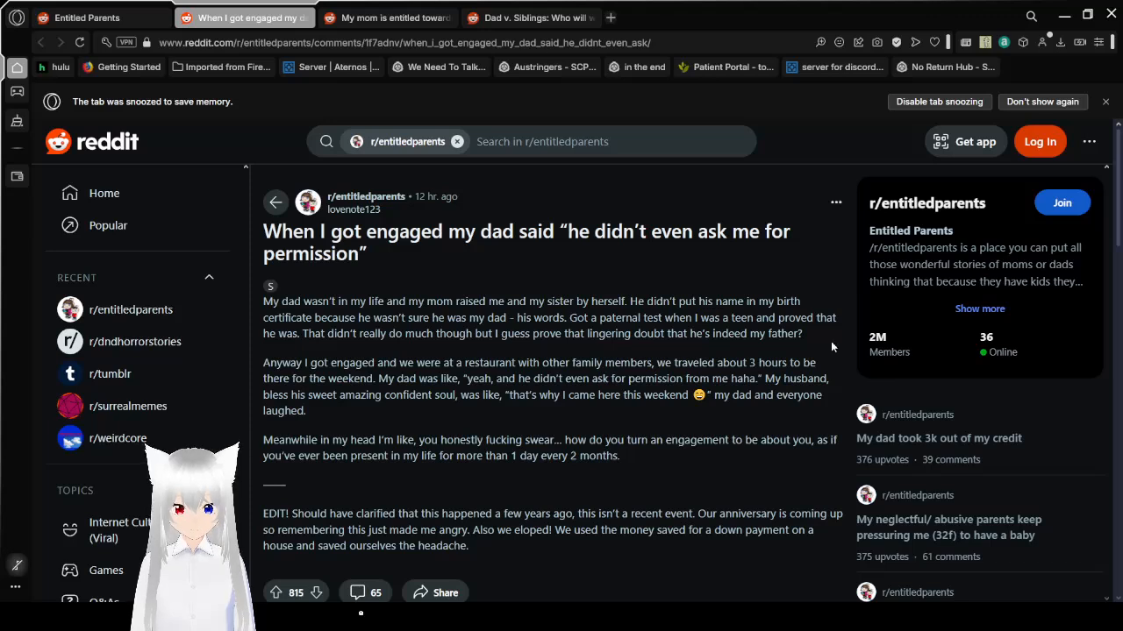
# - Scroll to the end of the engaged-dad post about being asked permission
pyautogui.scroll(-3)
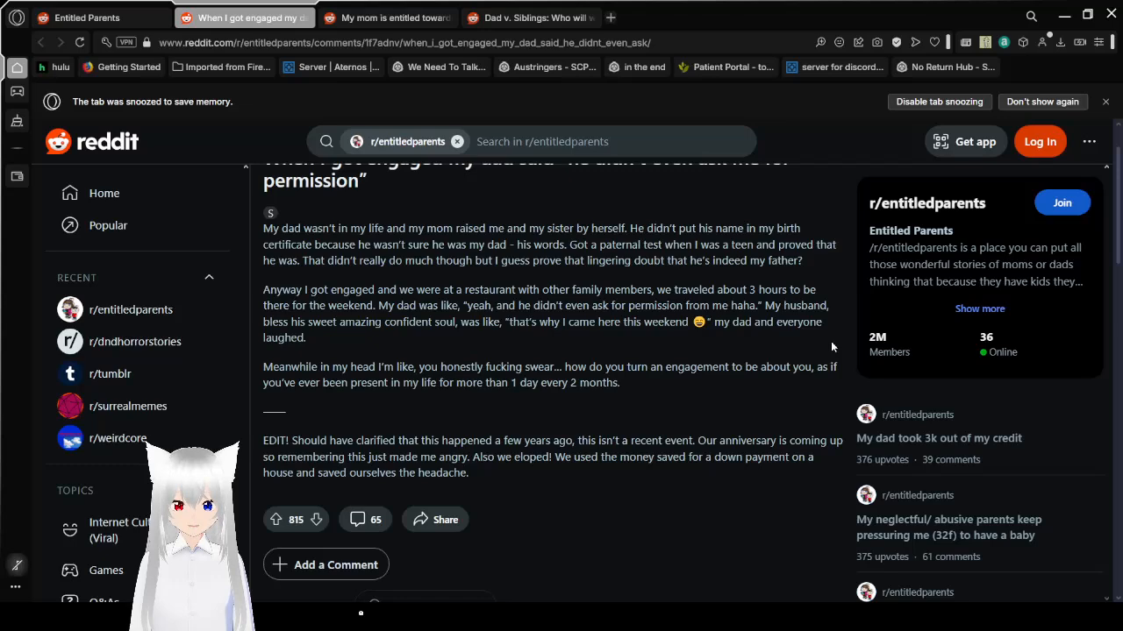
pyautogui.moveTo(425, 31)
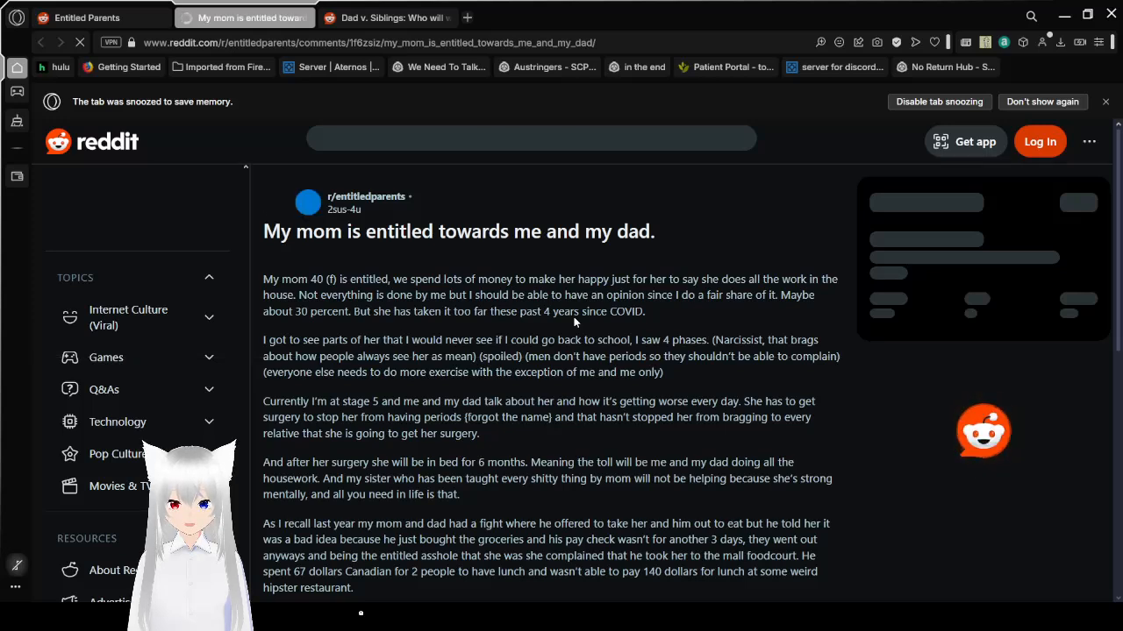
pyautogui.click(530, 140)
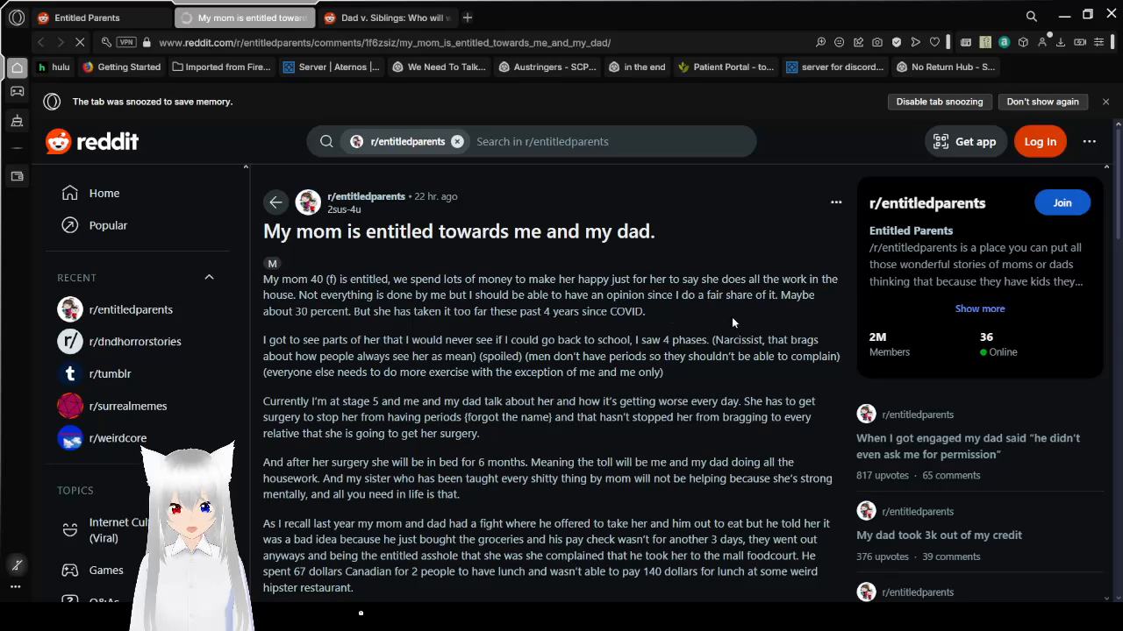
pyautogui.scroll(-3)
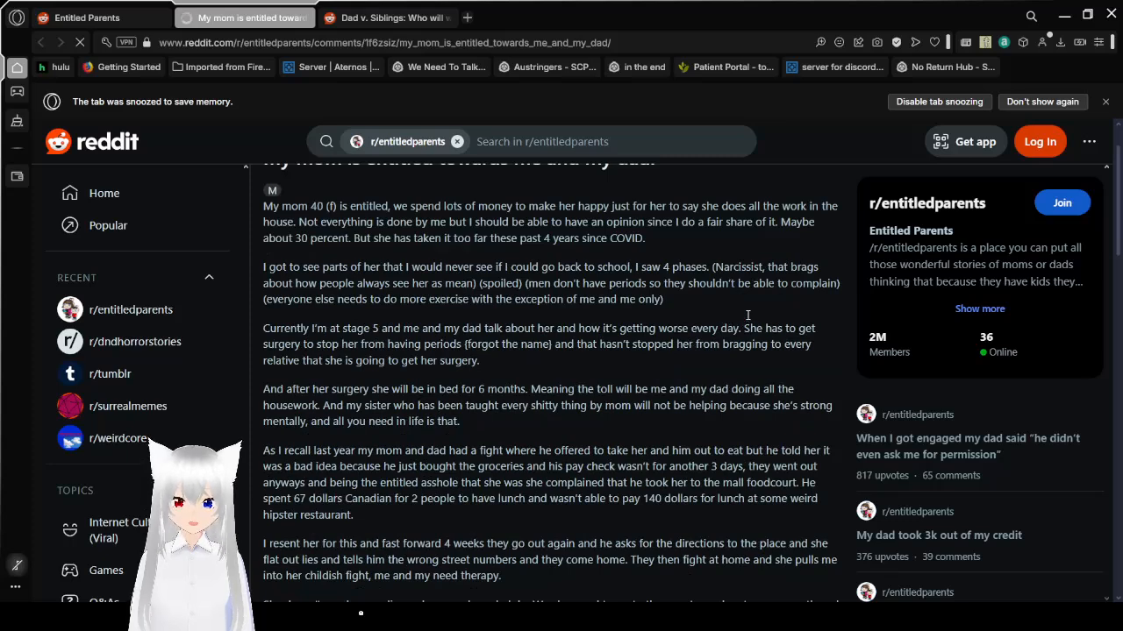
pyautogui.moveTo(821, 298)
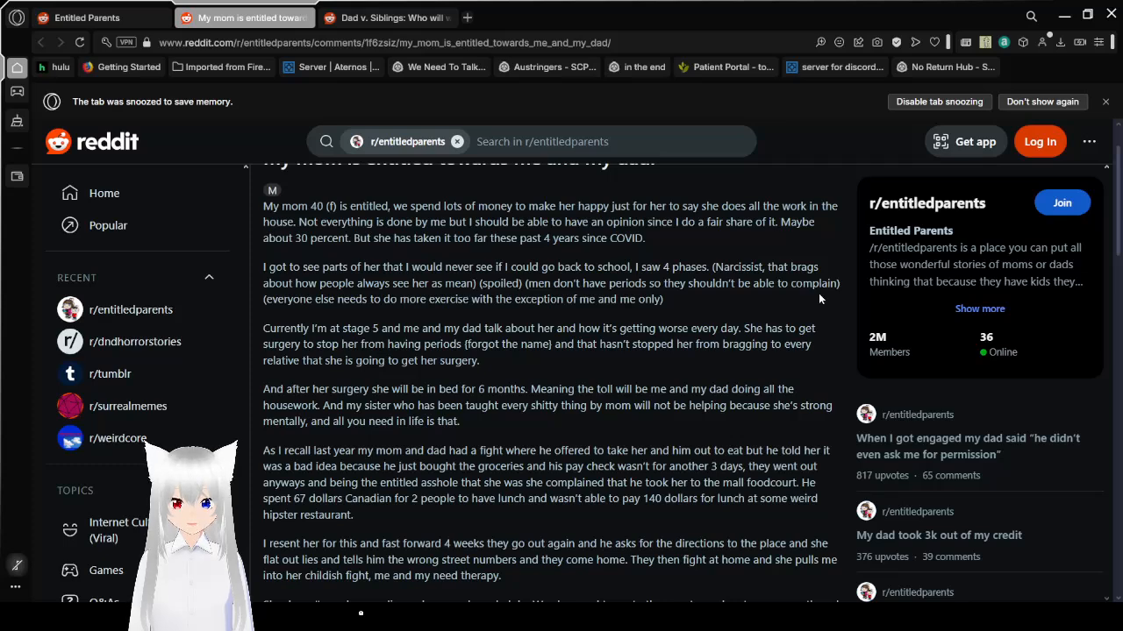
pyautogui.scroll(-3)
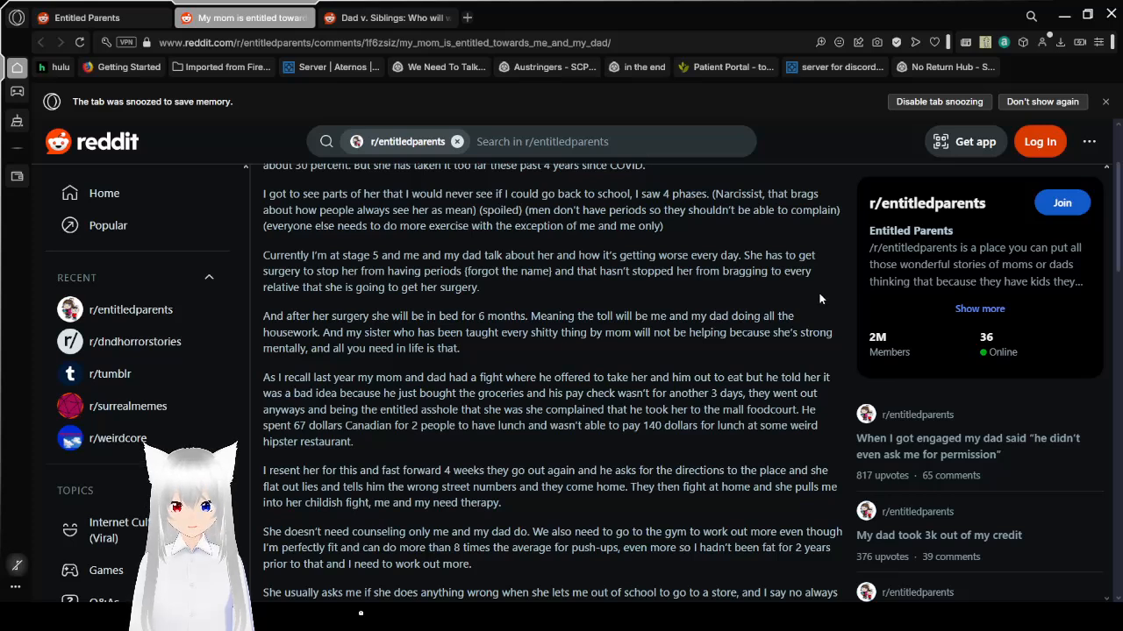
pyautogui.scroll(-3)
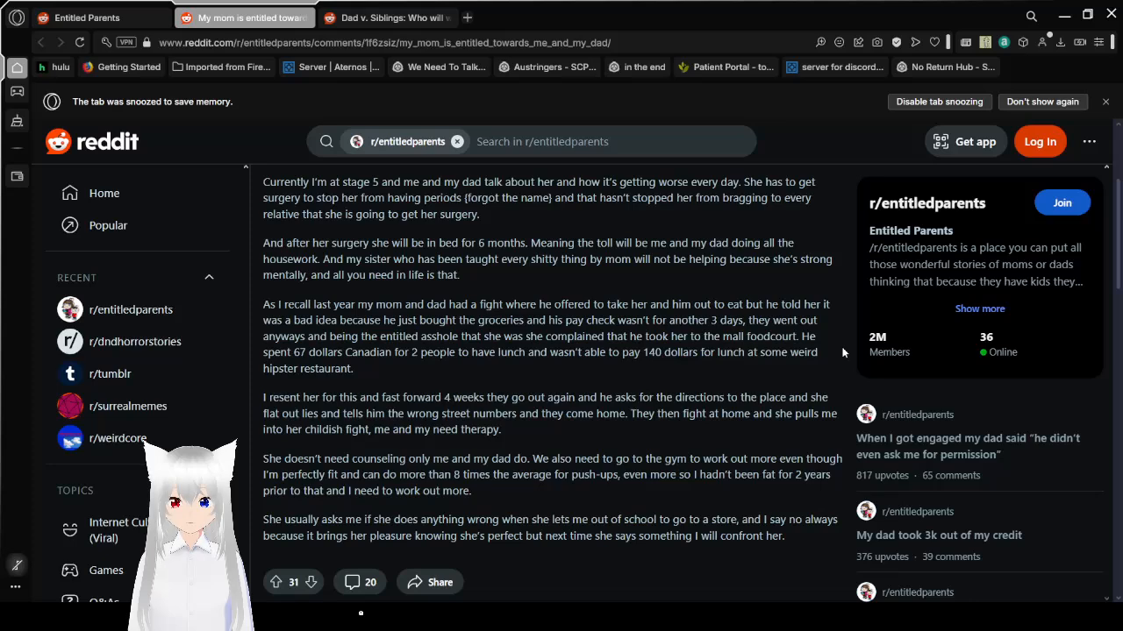
pyautogui.scroll(-3)
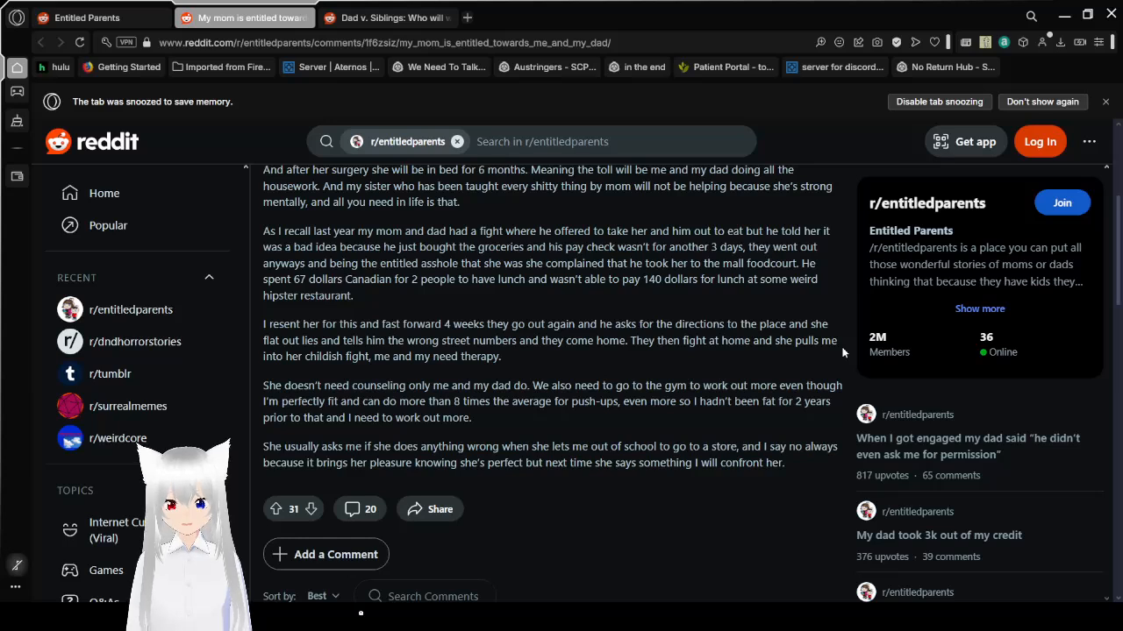
pyautogui.moveTo(805, 302)
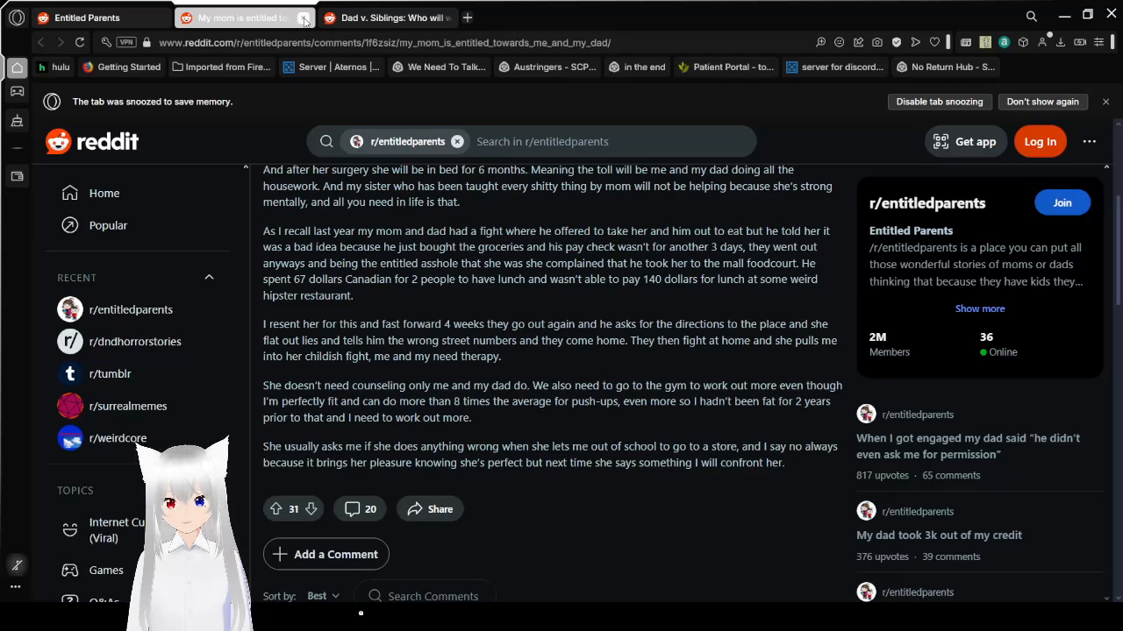
# - Switch to the Dad v. Siblings post and scroll to the 'acting like our father' paragraph
pyautogui.click(302, 17)
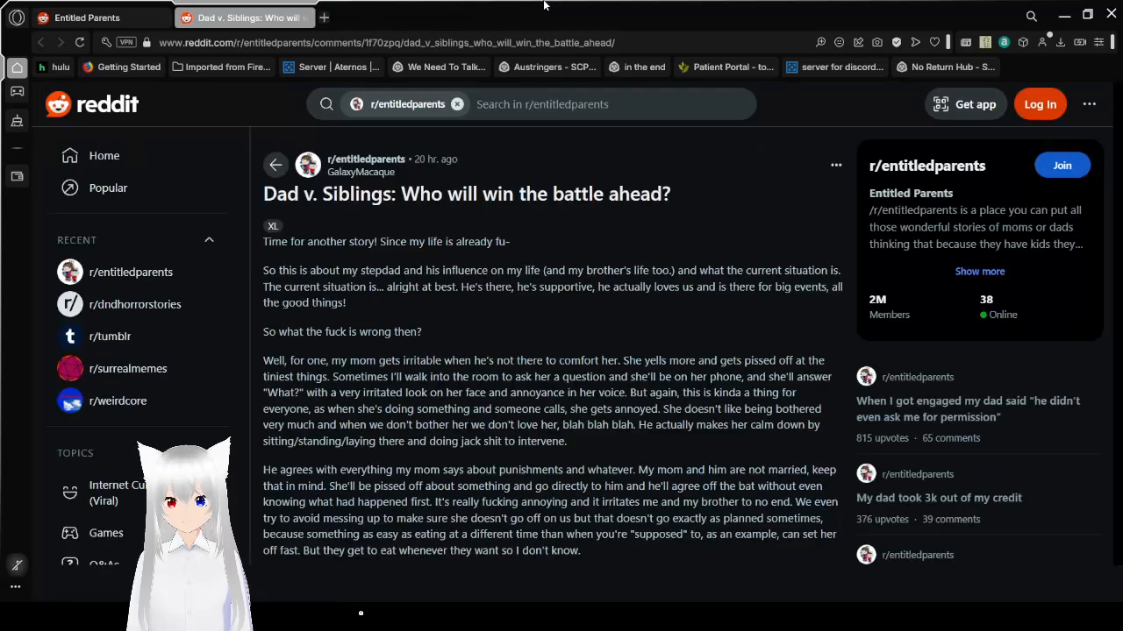
pyautogui.scroll(-3)
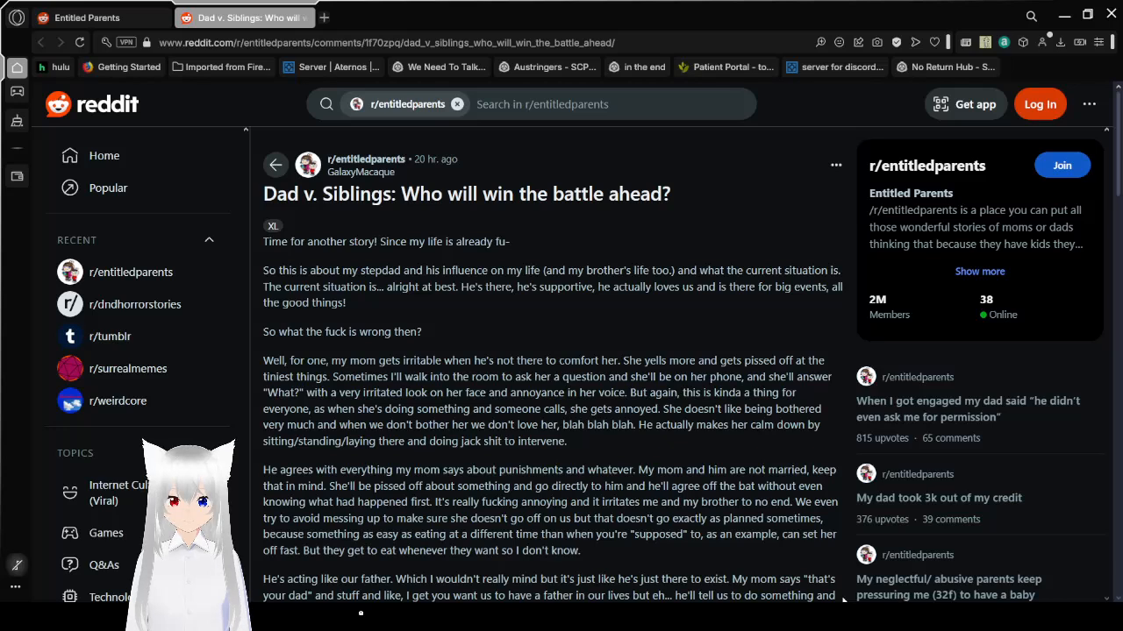
pyautogui.moveTo(821, 590)
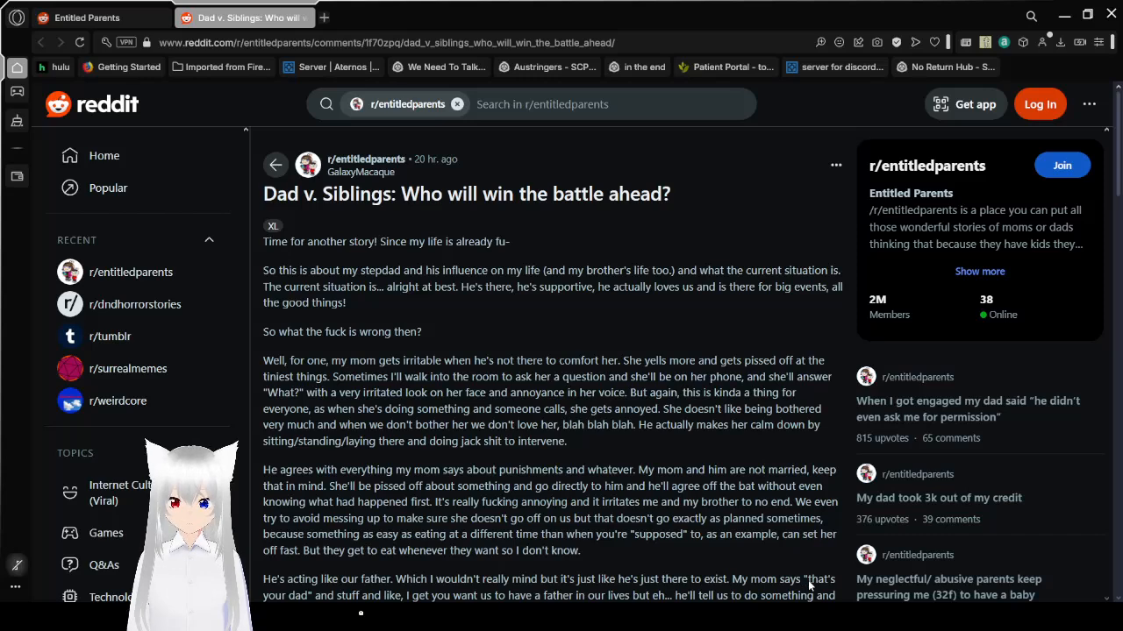
pyautogui.moveTo(659, 331)
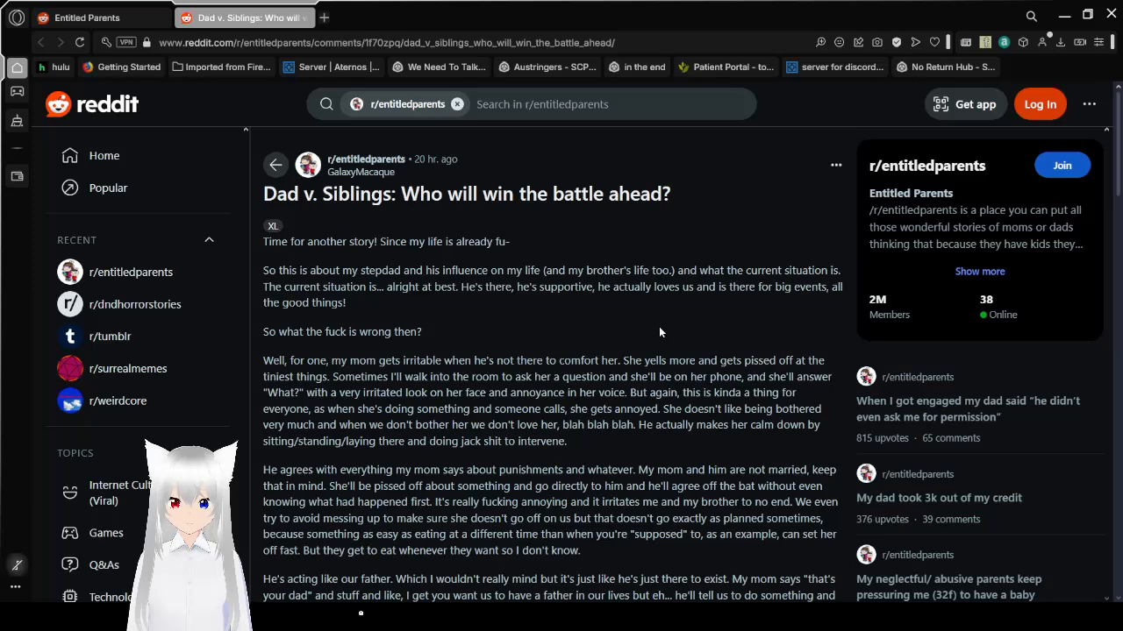
pyautogui.scroll(-3)
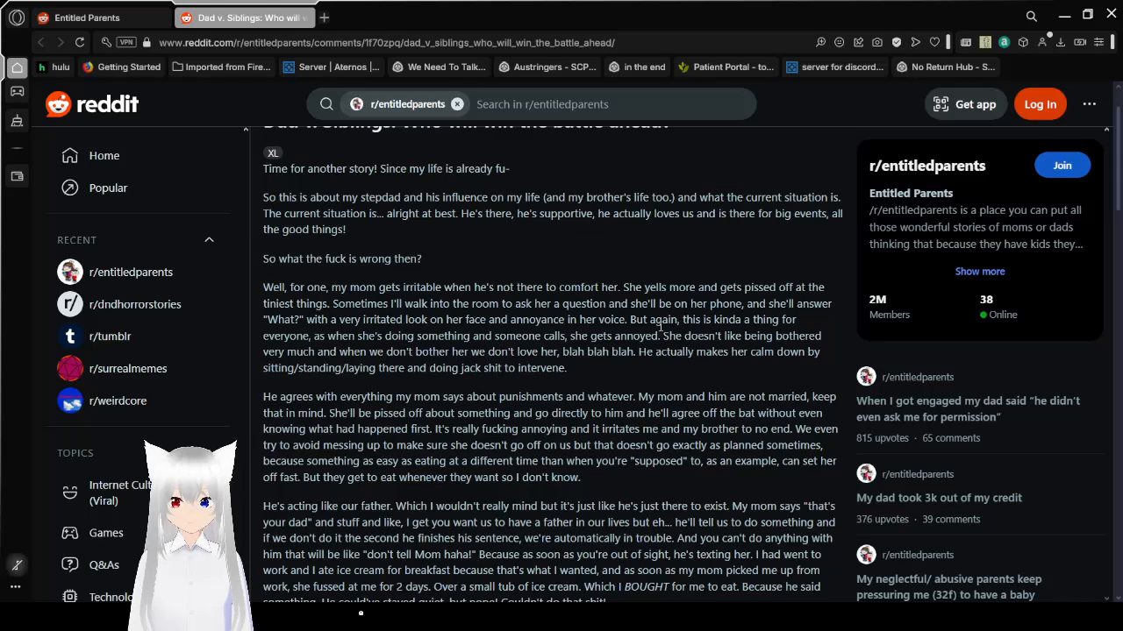
# - Scroll through 'Then there's the illegal part' and the marijuana section to the asthma point
pyautogui.scroll(-3)
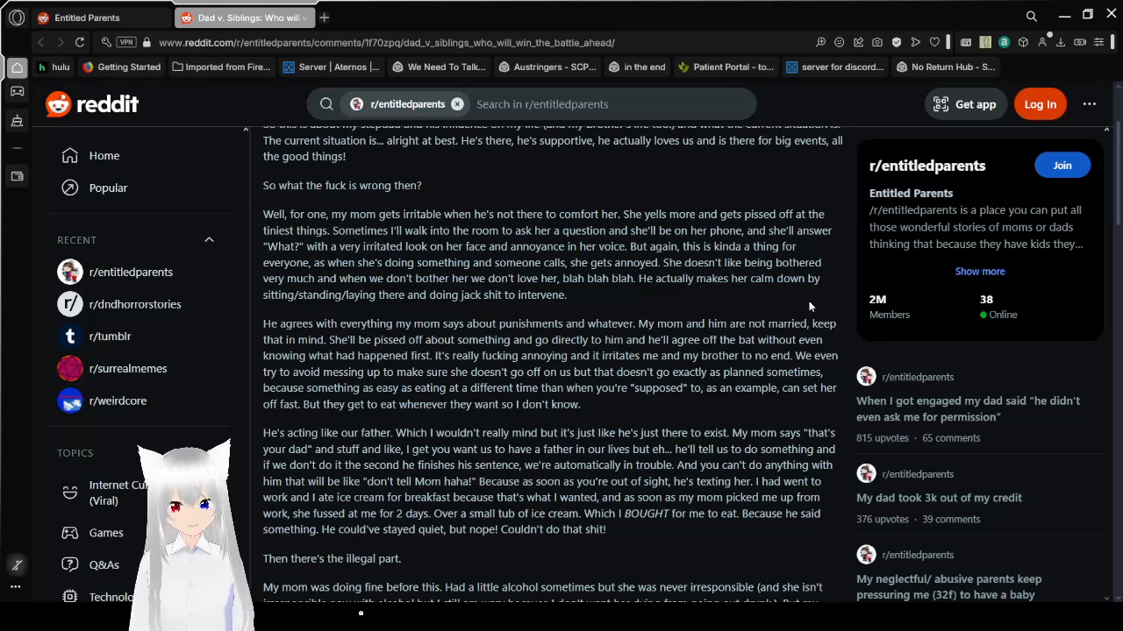
pyautogui.scroll(-3)
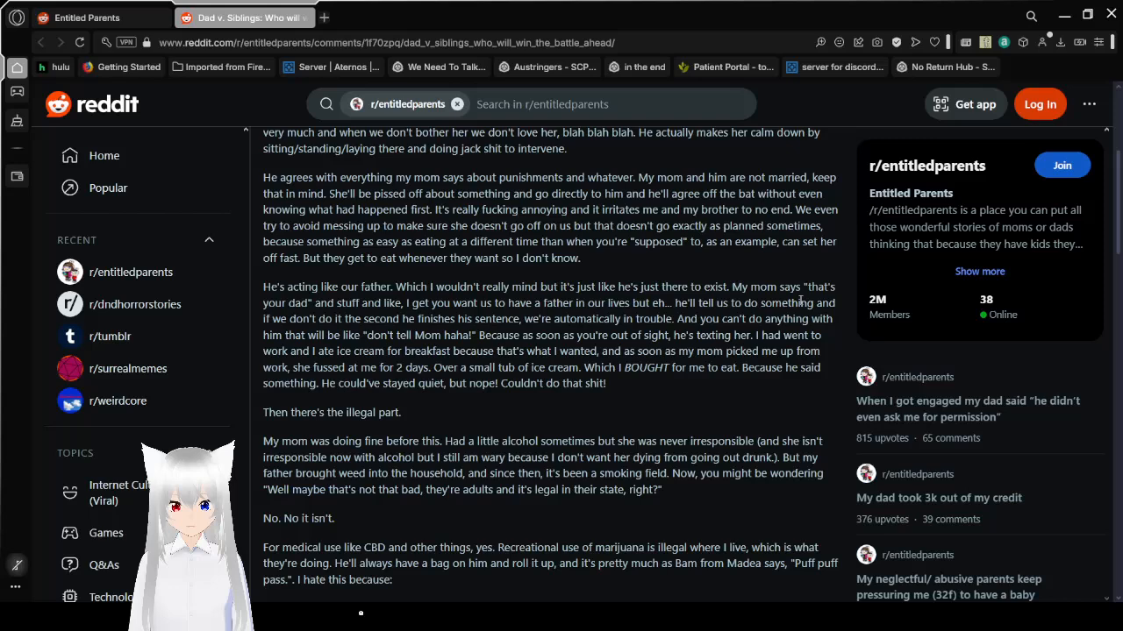
pyautogui.scroll(-3)
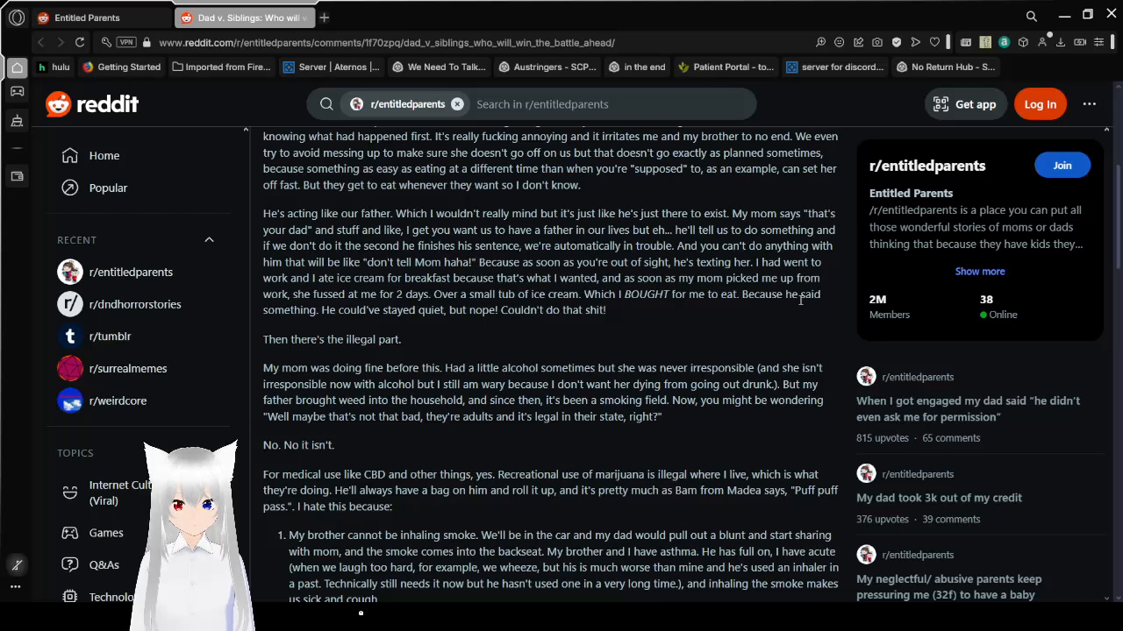
# - Scroll to the start of the numbered list about the brother inhaling smoke
pyautogui.scroll(-3)
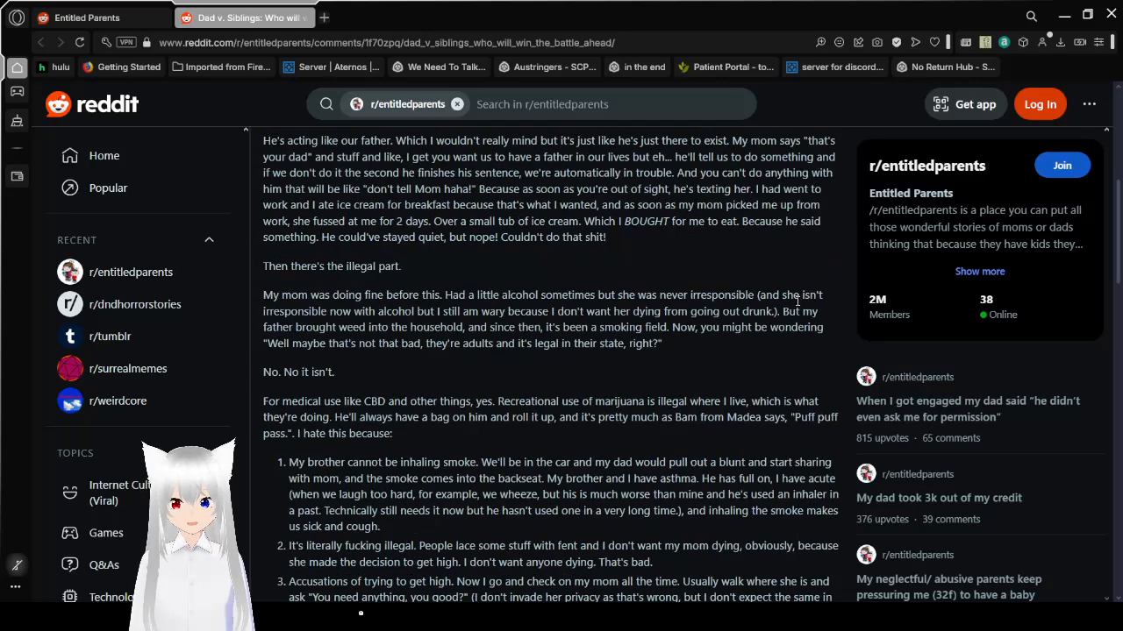
# - Scroll through the numbered list to the fourth point and the start of the food section
pyautogui.scroll(-3)
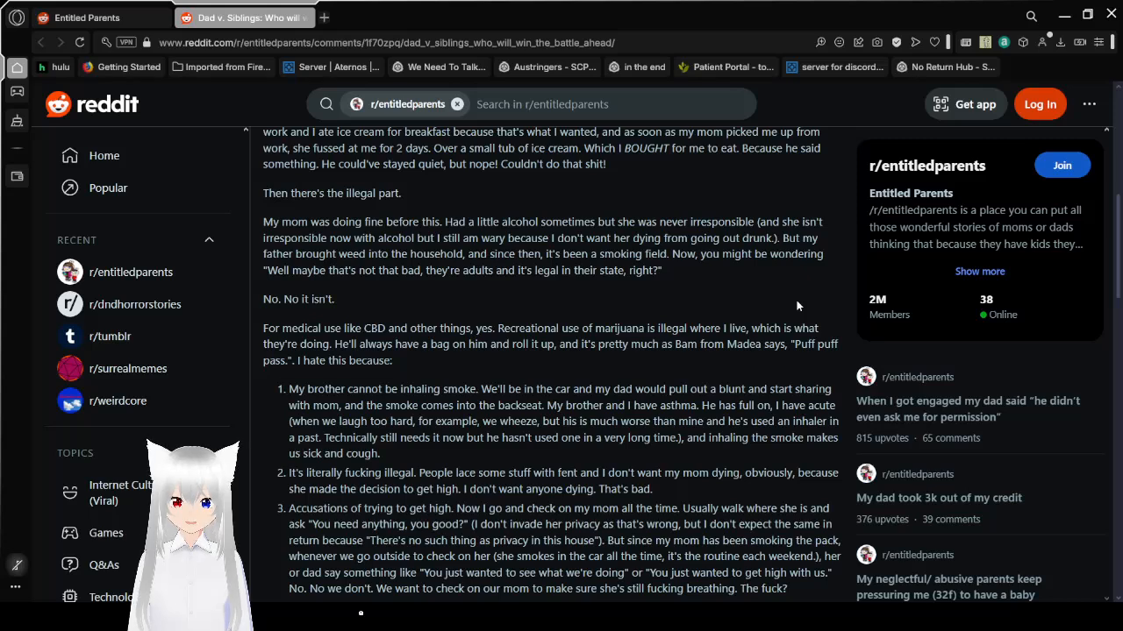
pyautogui.scroll(-3)
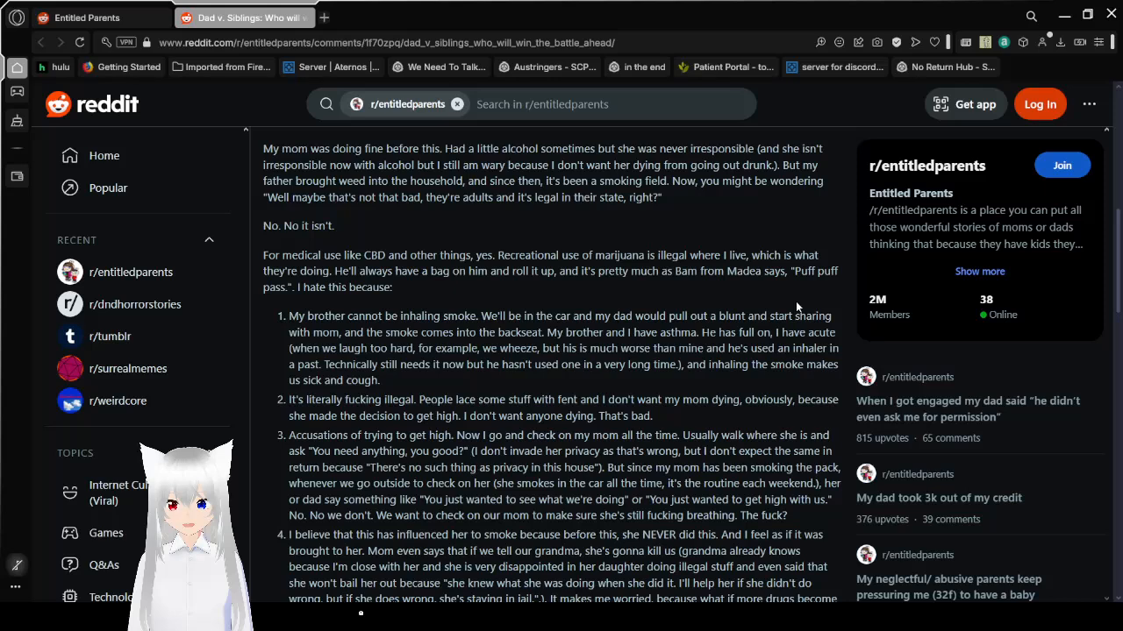
pyautogui.scroll(-3)
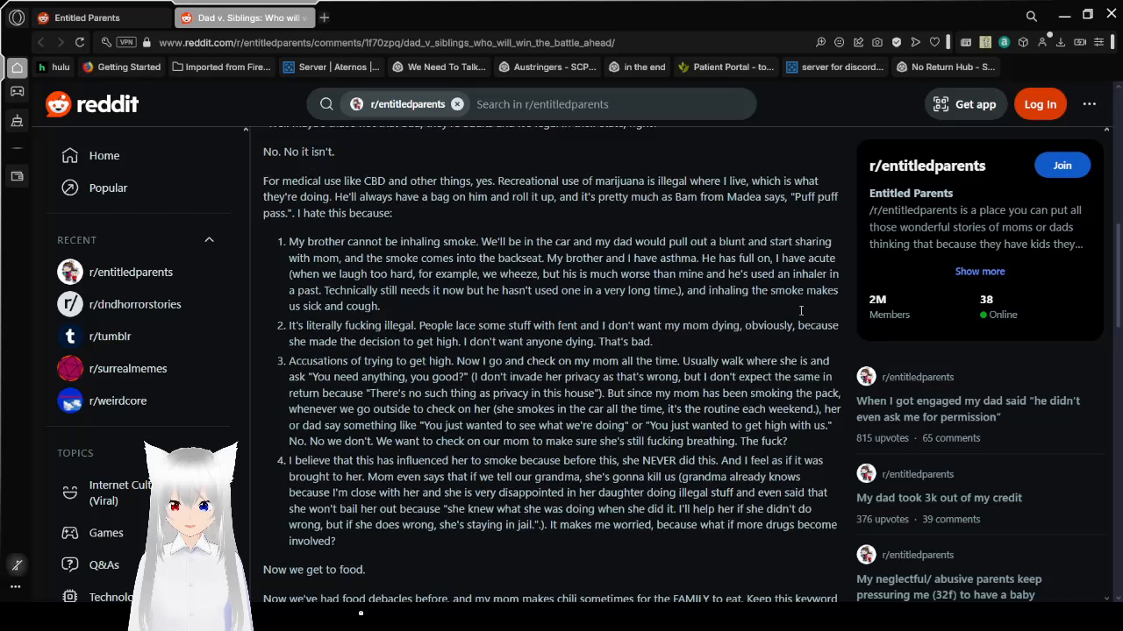
# - Scroll through the 'Now we get to food' chili story to the soda paragraph
pyautogui.scroll(-3)
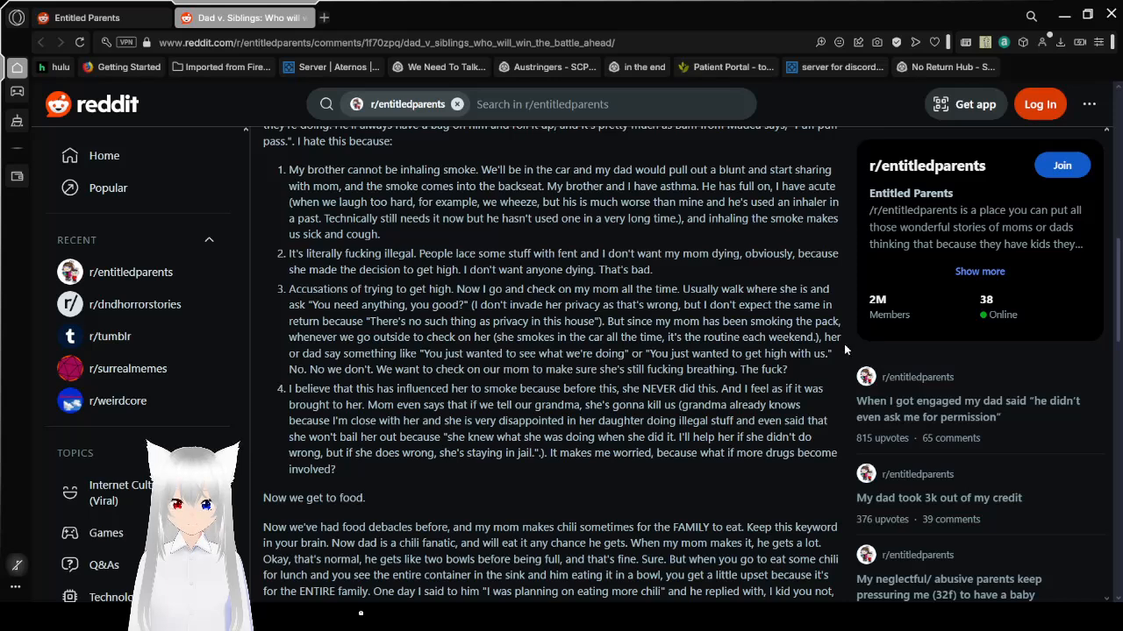
pyautogui.scroll(-3)
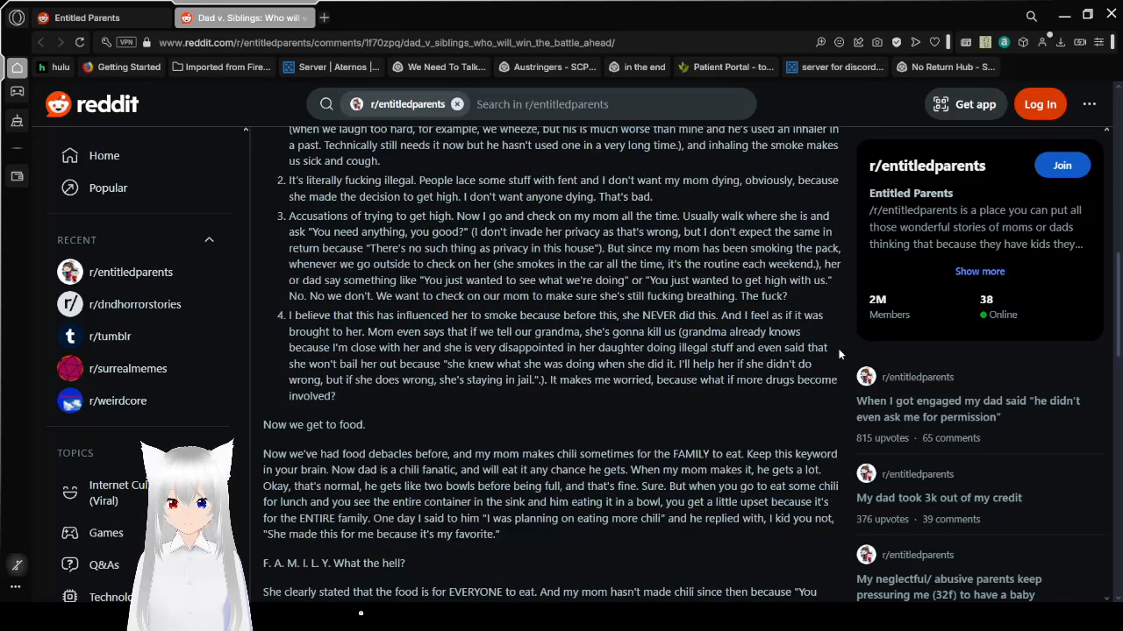
pyautogui.scroll(-3)
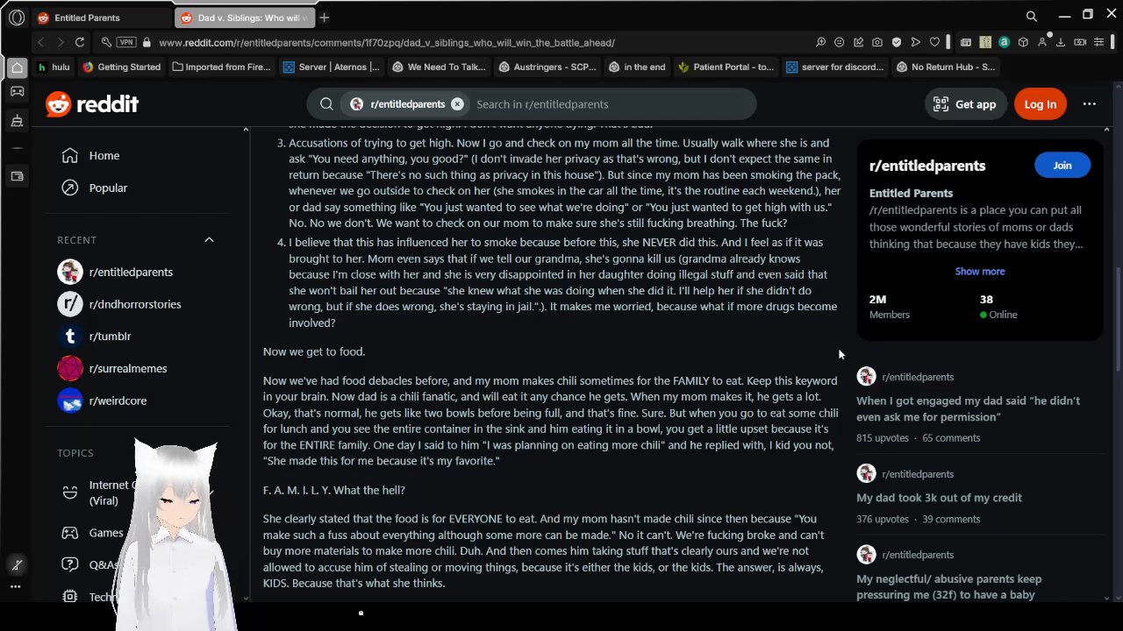
pyautogui.scroll(-3)
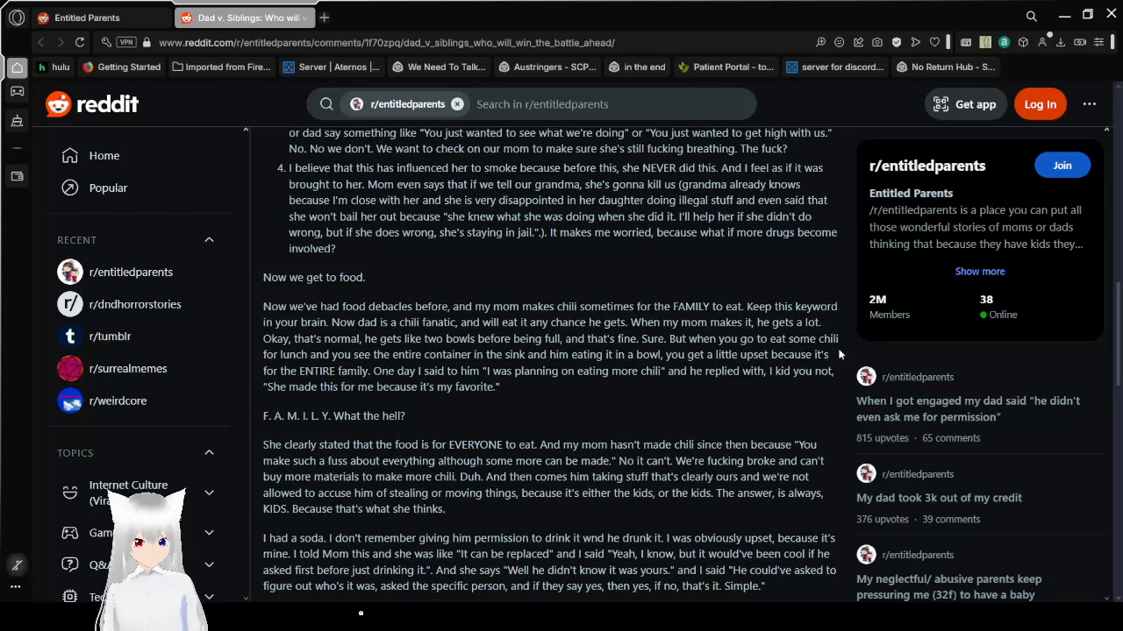
# - Scroll through the soda paragraph and the eaten noodles story to the spicy beef noodles section
pyautogui.scroll(-3)
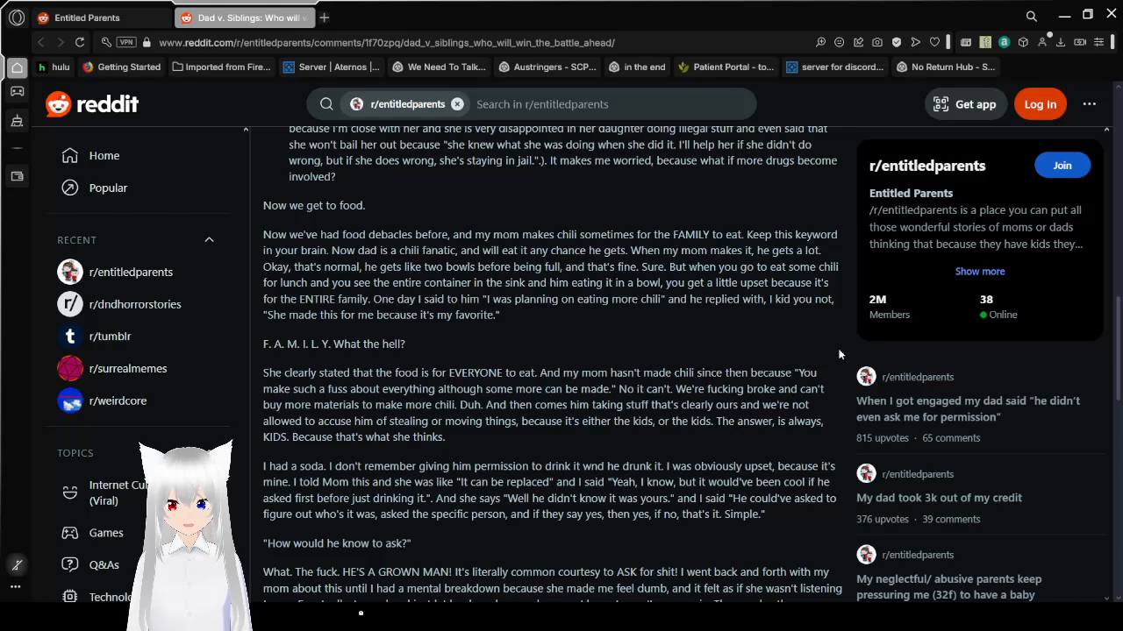
pyautogui.scroll(-3)
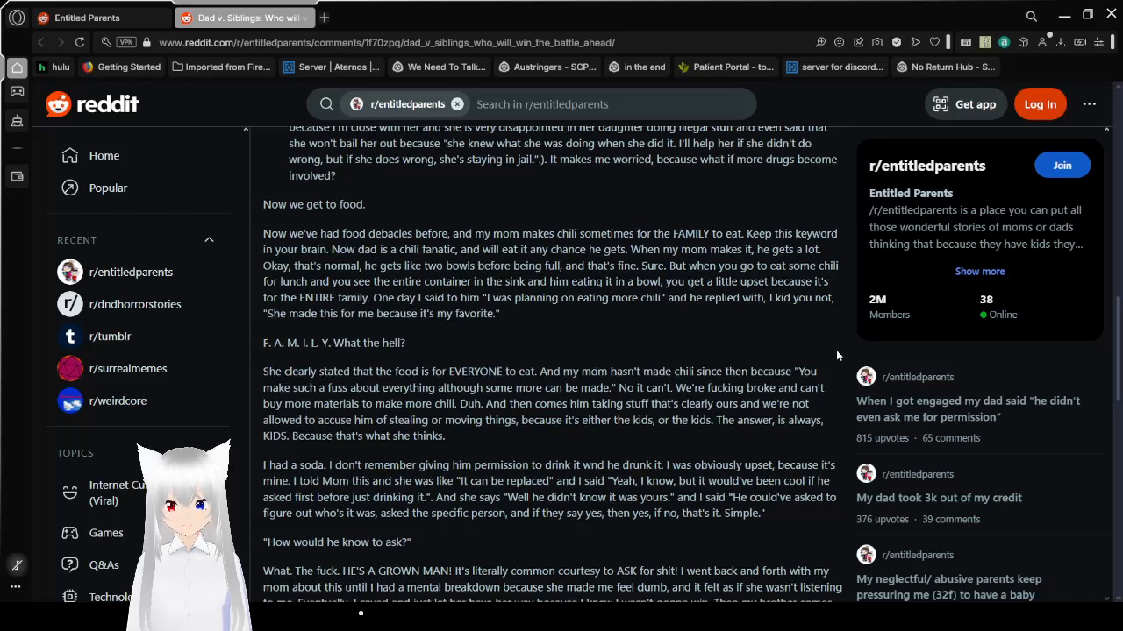
pyautogui.scroll(-3)
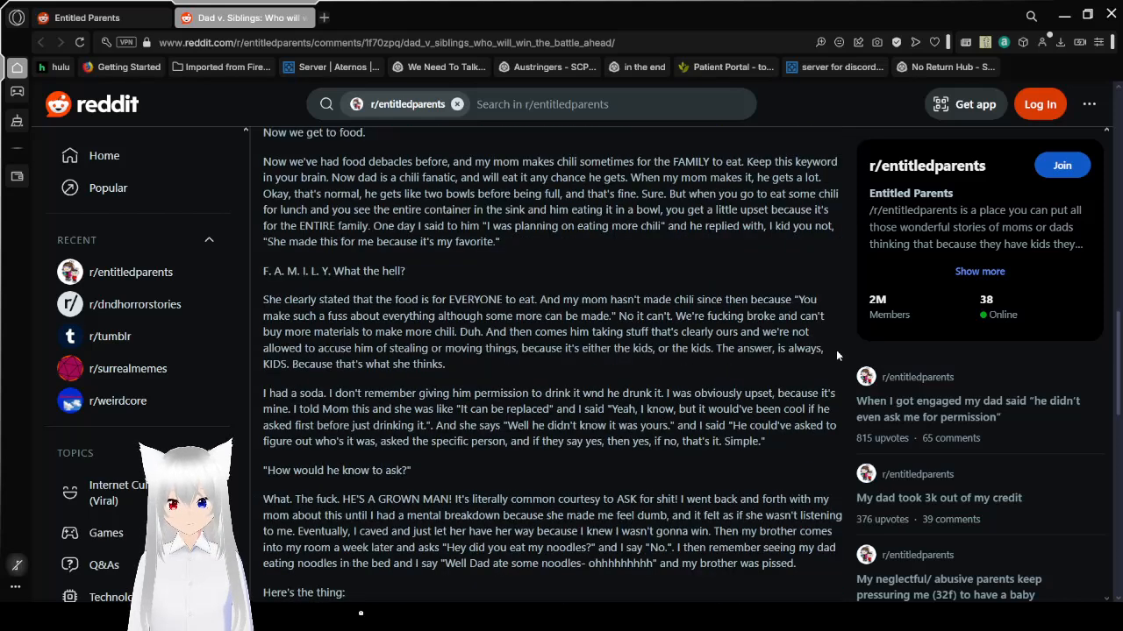
pyautogui.scroll(-3)
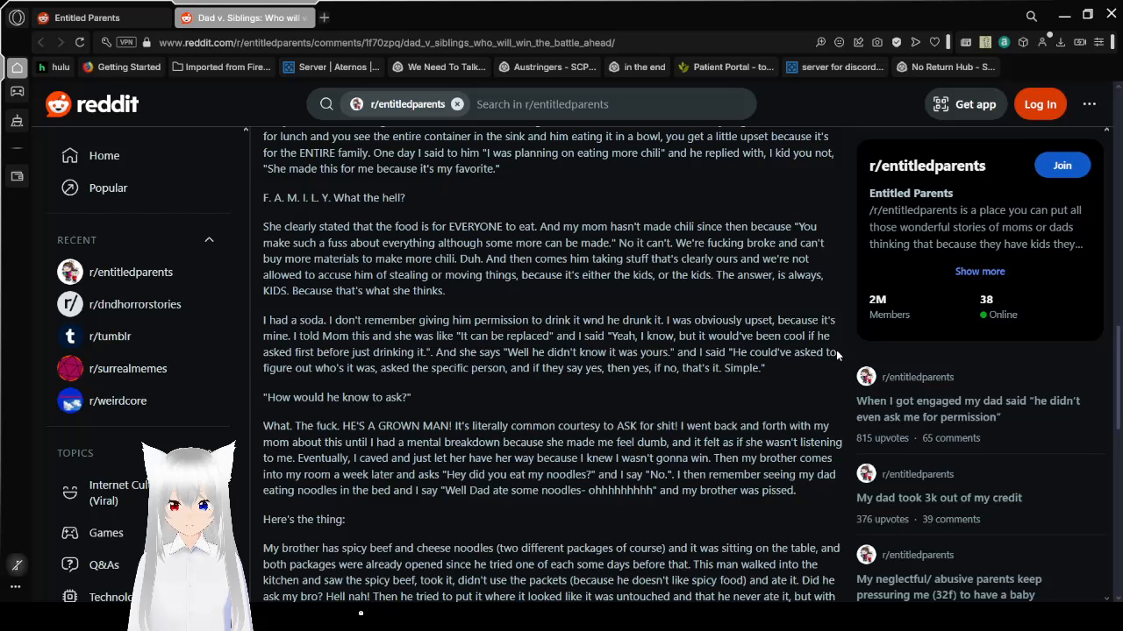
pyautogui.moveTo(841, 351)
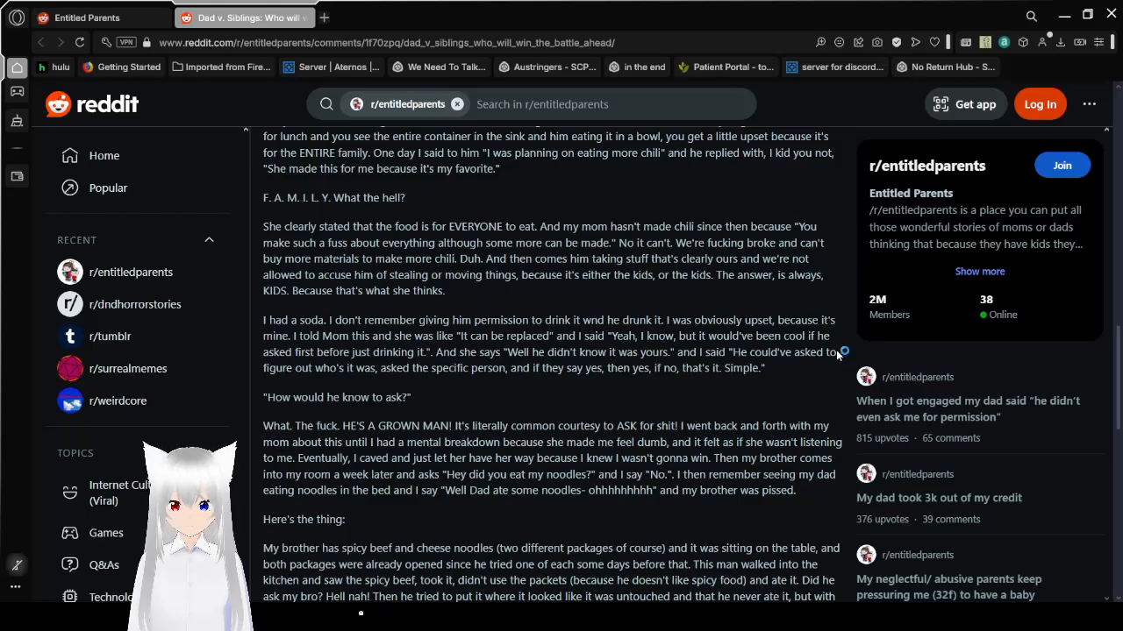
# - Scroll to the post's ending and its 'God I need sleep' sign-off
pyautogui.scroll(-3)
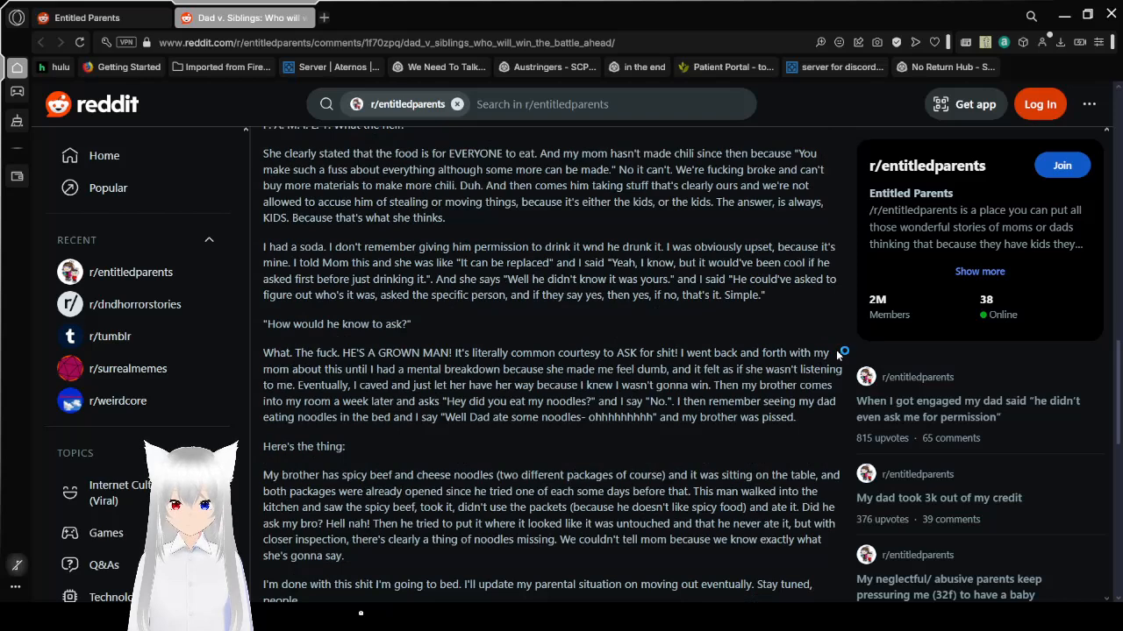
pyautogui.moveTo(837, 356)
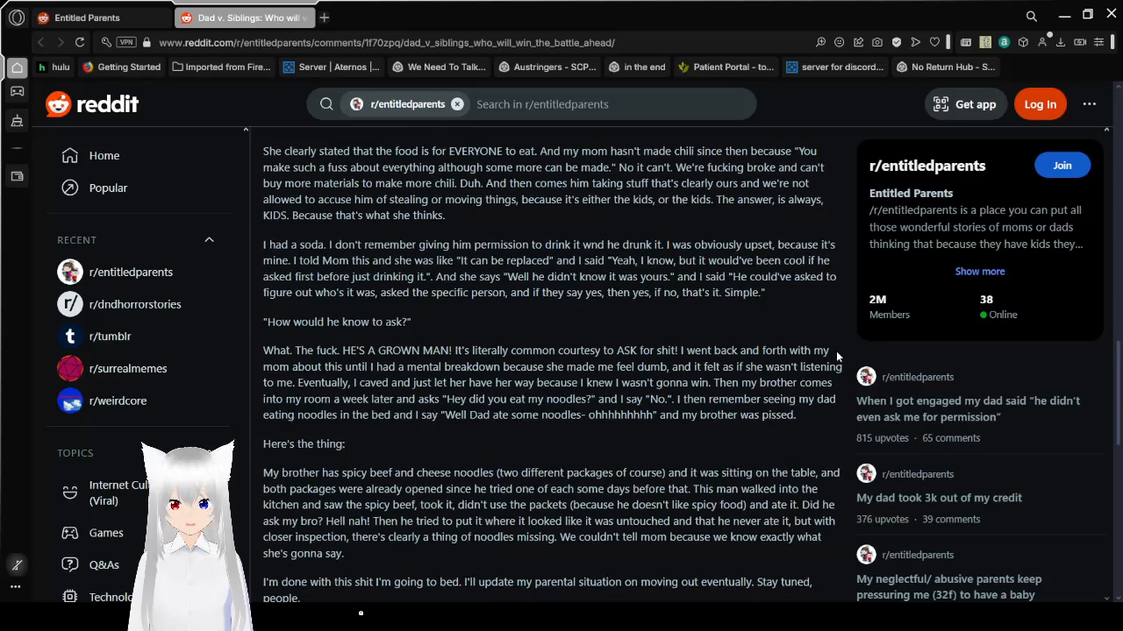
pyautogui.scroll(-3)
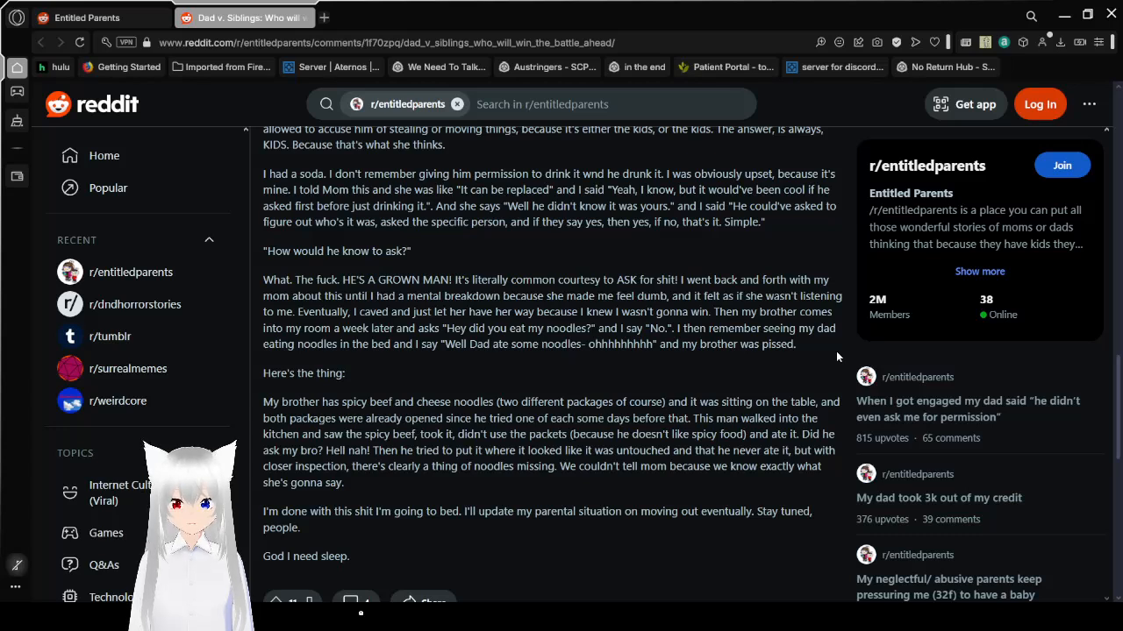
# - Scroll past the post body to the vote bar, Add a Comment and sort options
pyautogui.scroll(-3)
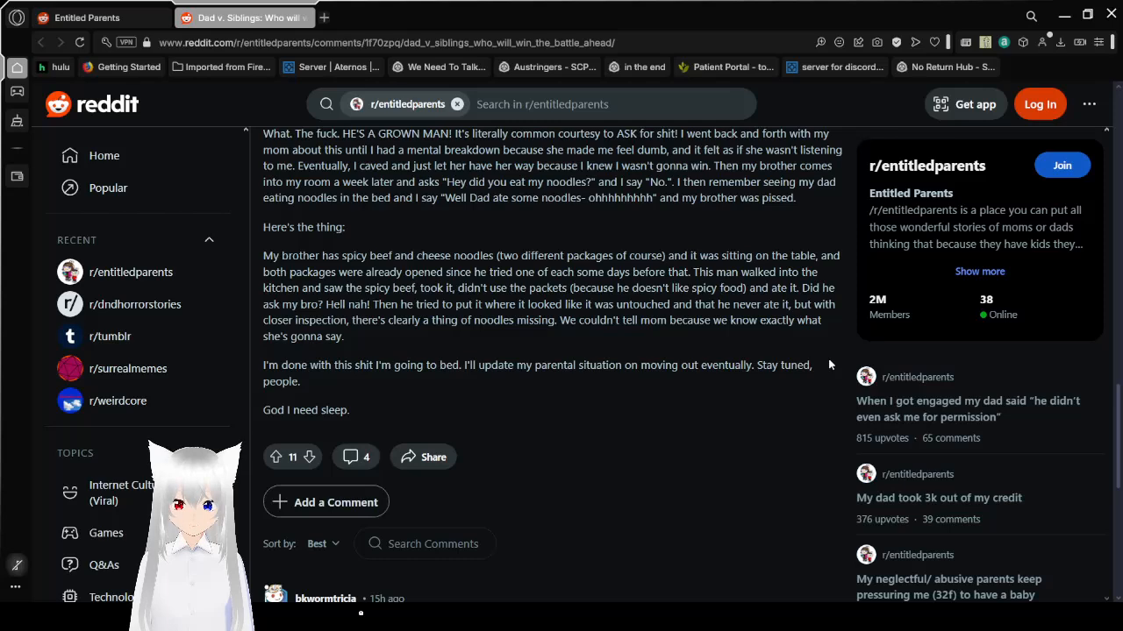
pyautogui.moveTo(797, 401)
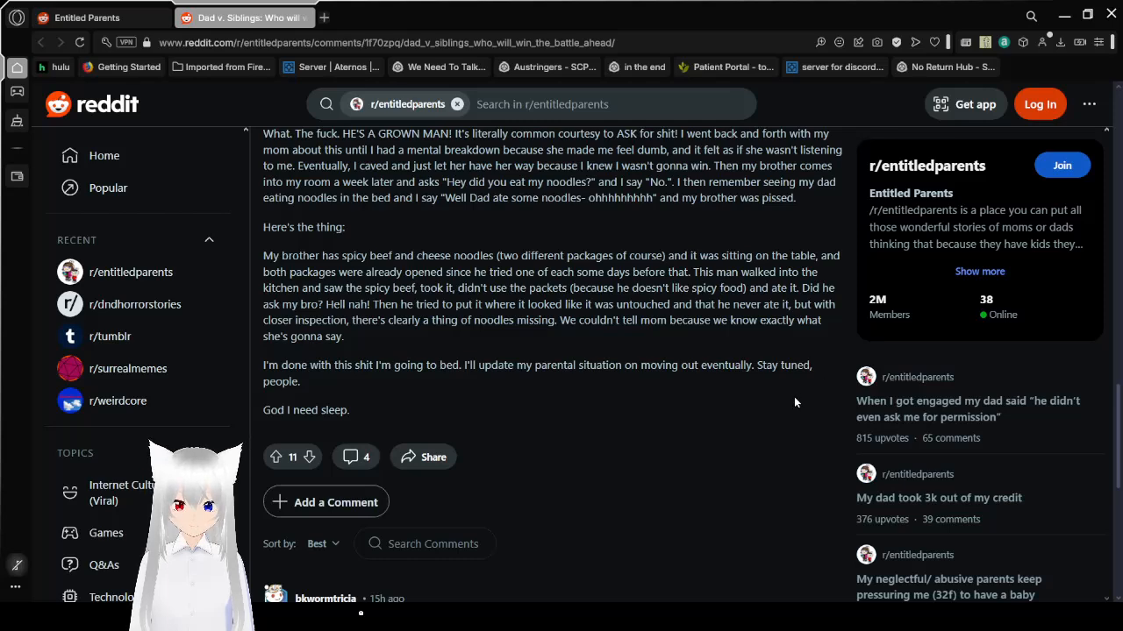
# - Scroll into the comments to the full top comment urging a call to CPS
pyautogui.scroll(-3)
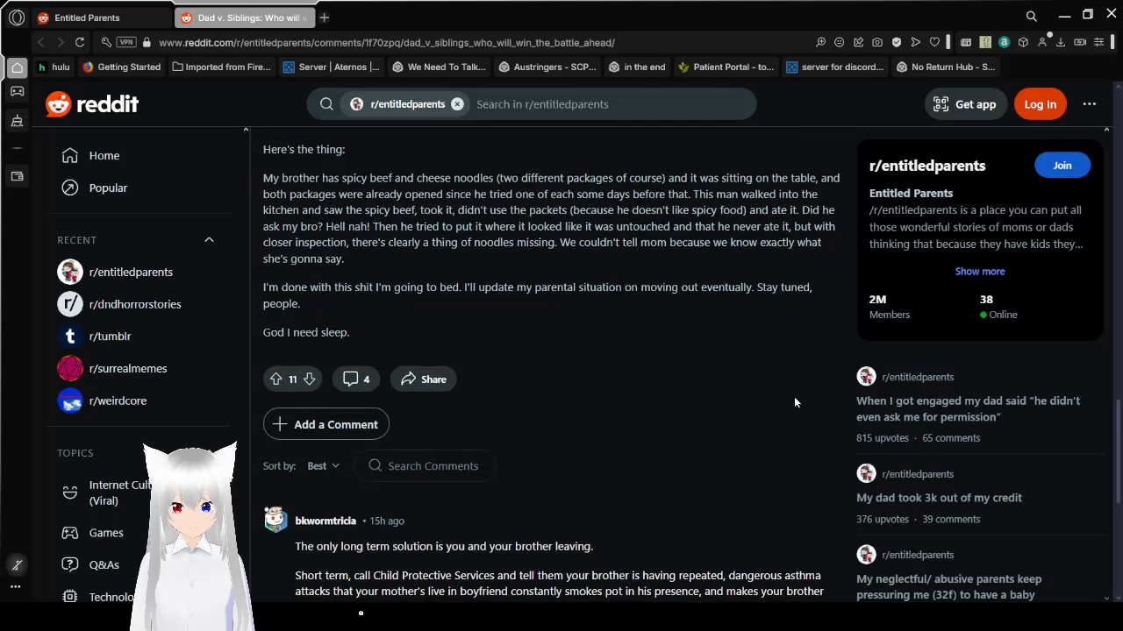
pyautogui.scroll(-3)
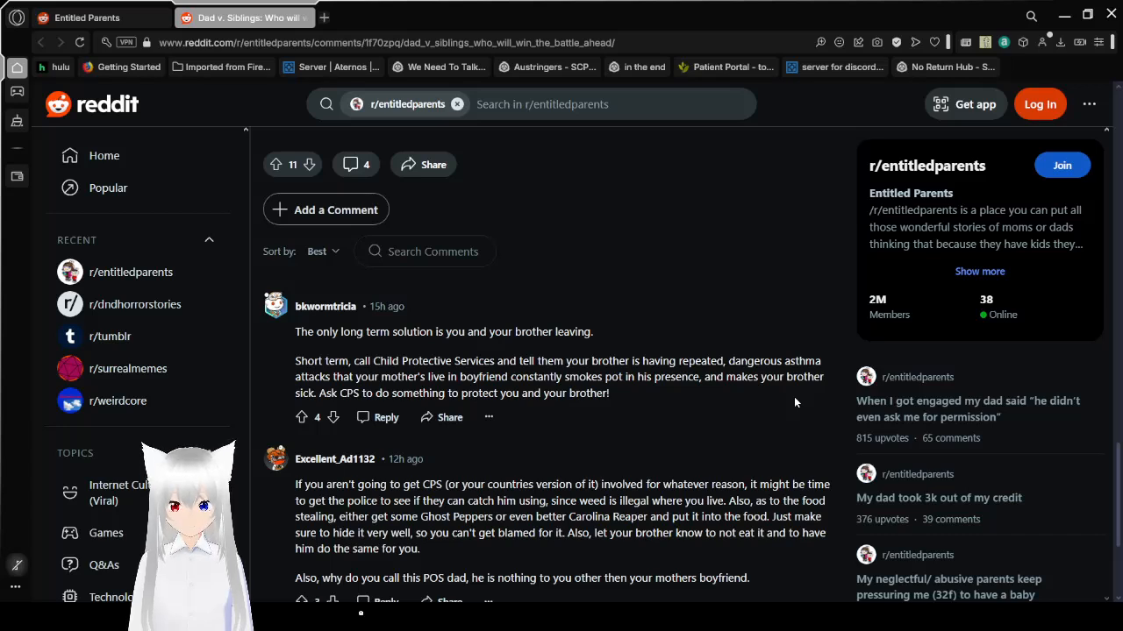
# - Scroll the thread down until the second comment about calling the police is fully visible
pyautogui.scroll(-3)
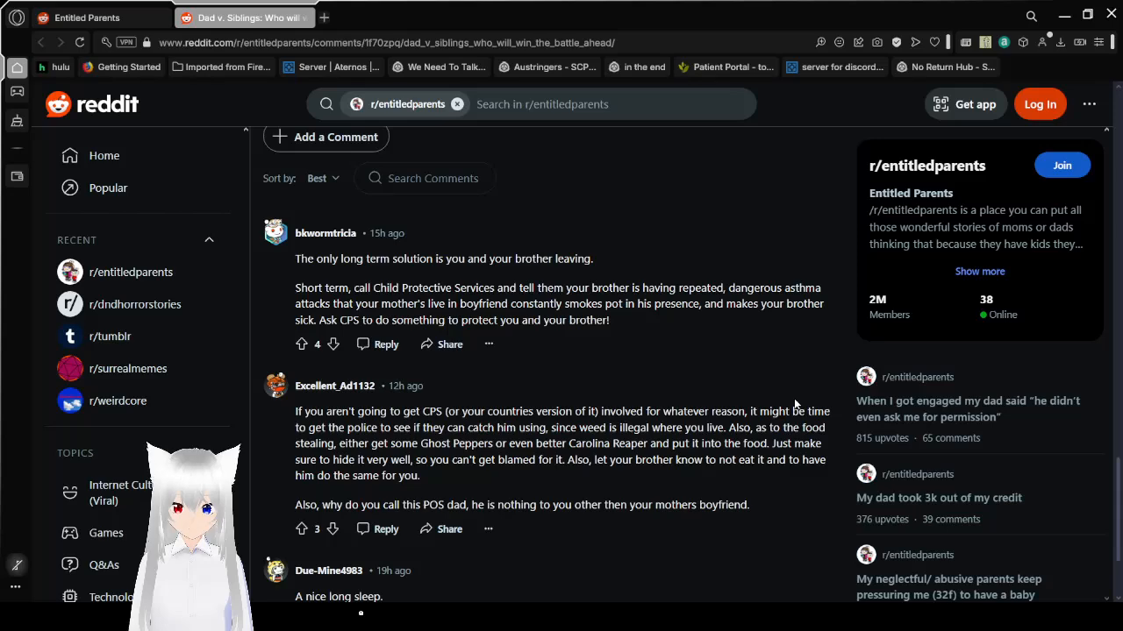
# - Scroll down to the short replies about the long sleep and smoking while driving
pyautogui.scroll(-3)
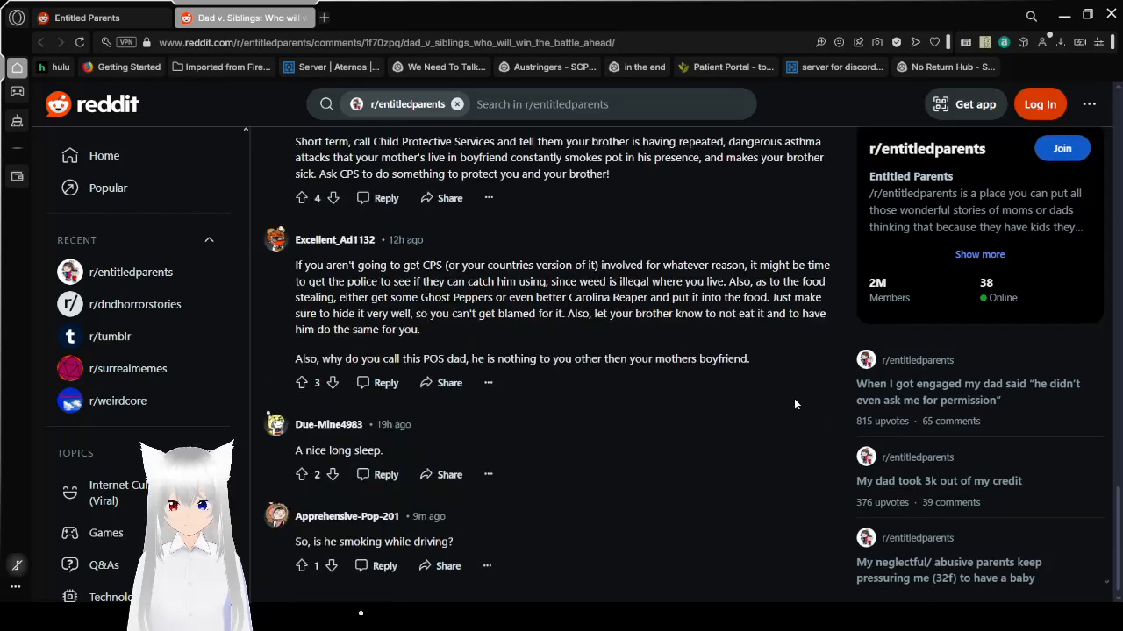
pyautogui.moveTo(789, 470)
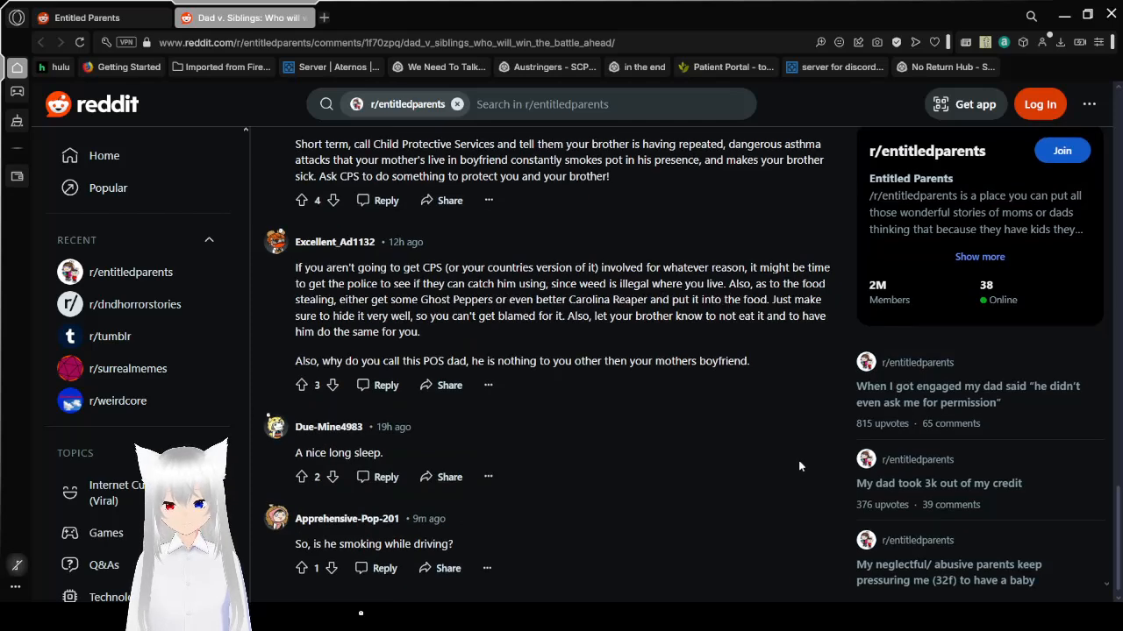
pyautogui.scroll(3)
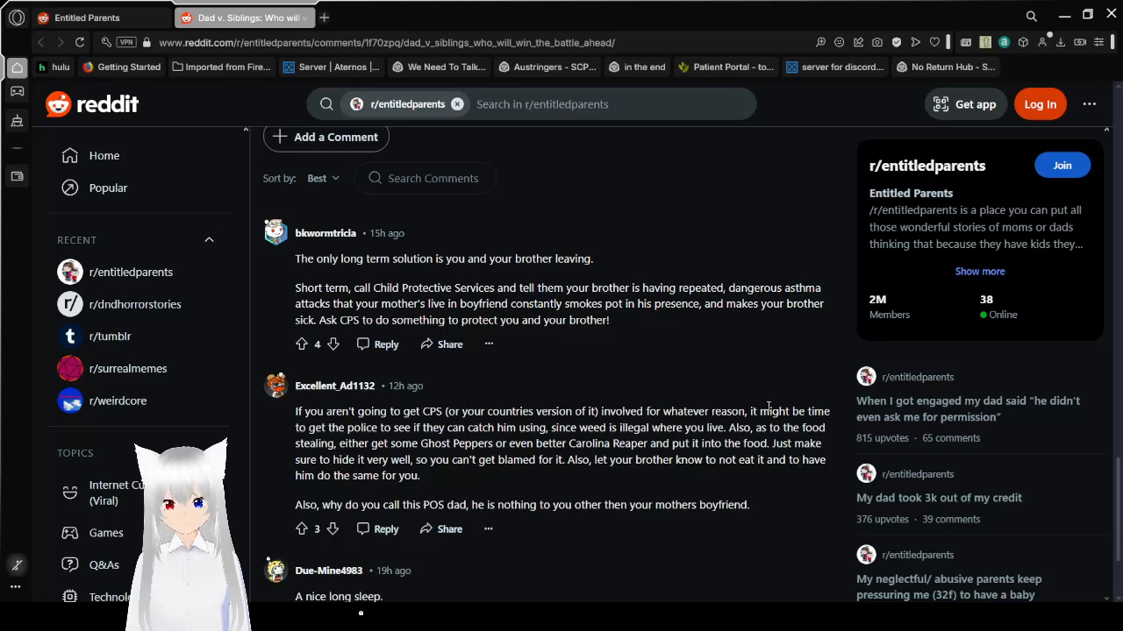
pyautogui.scroll(-3)
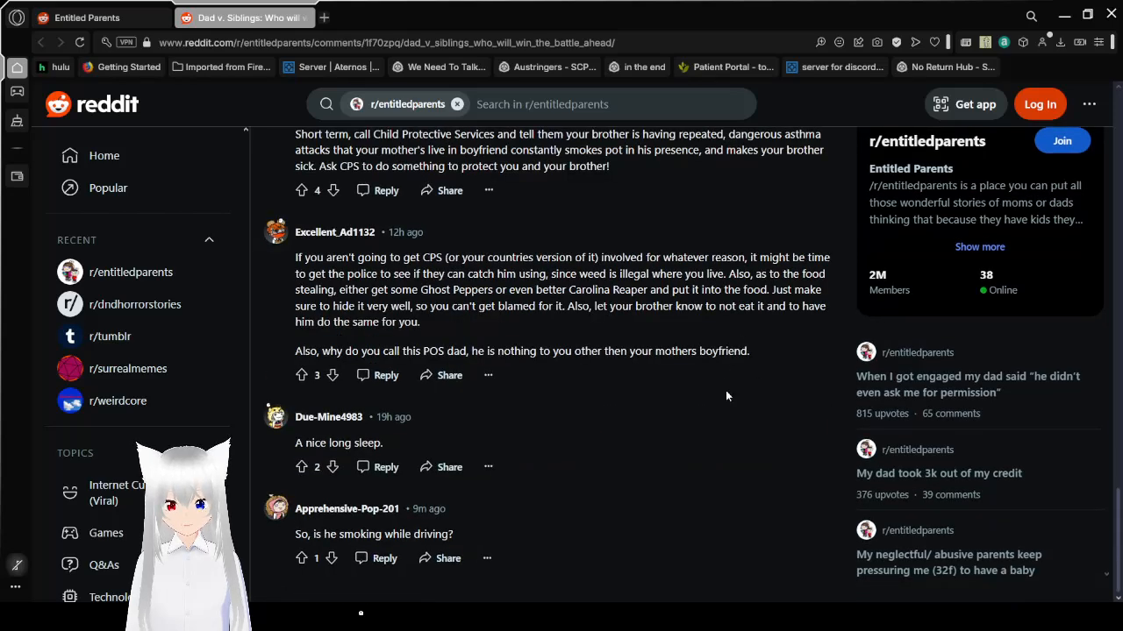
pyautogui.moveTo(698, 444)
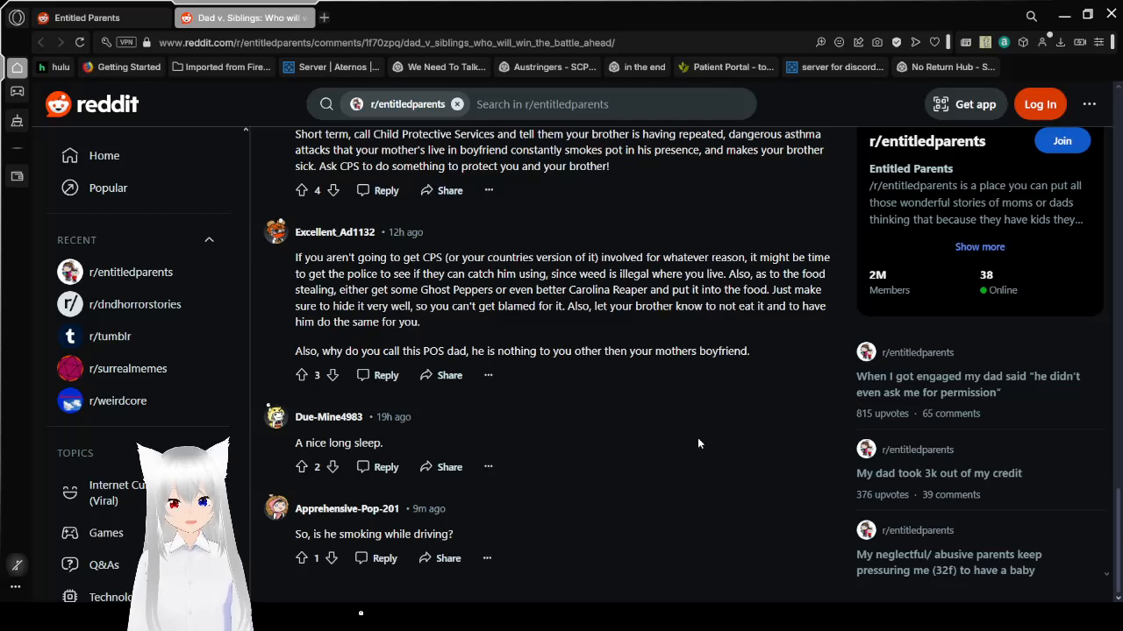
pyautogui.moveTo(782, 423)
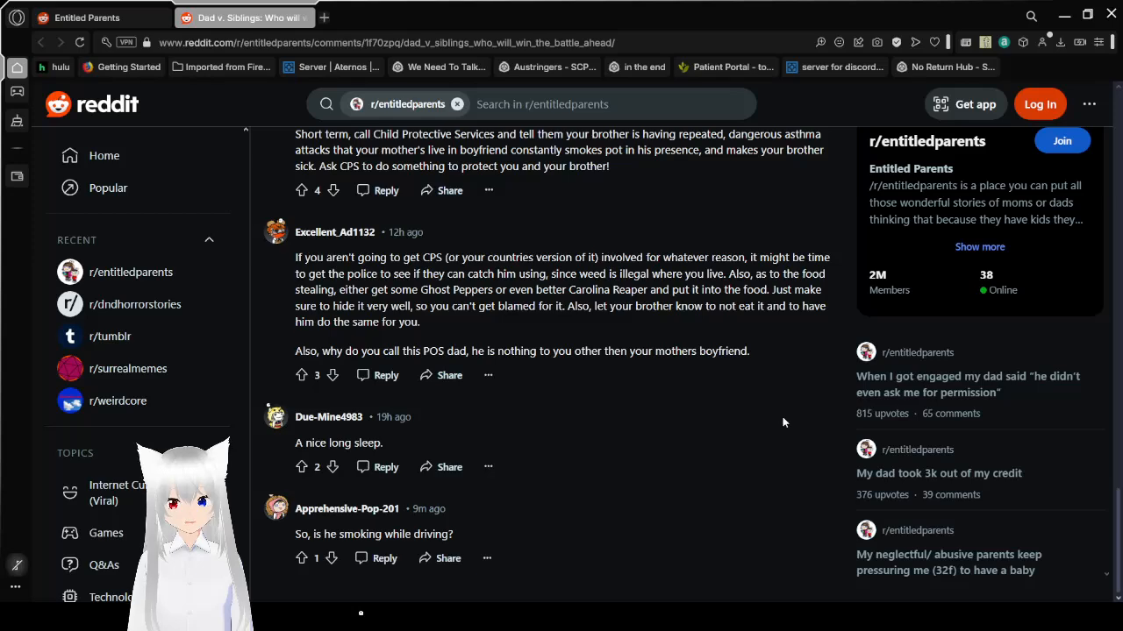
# - Scroll back up to the post's soda and noodles sections
pyautogui.scroll(3)
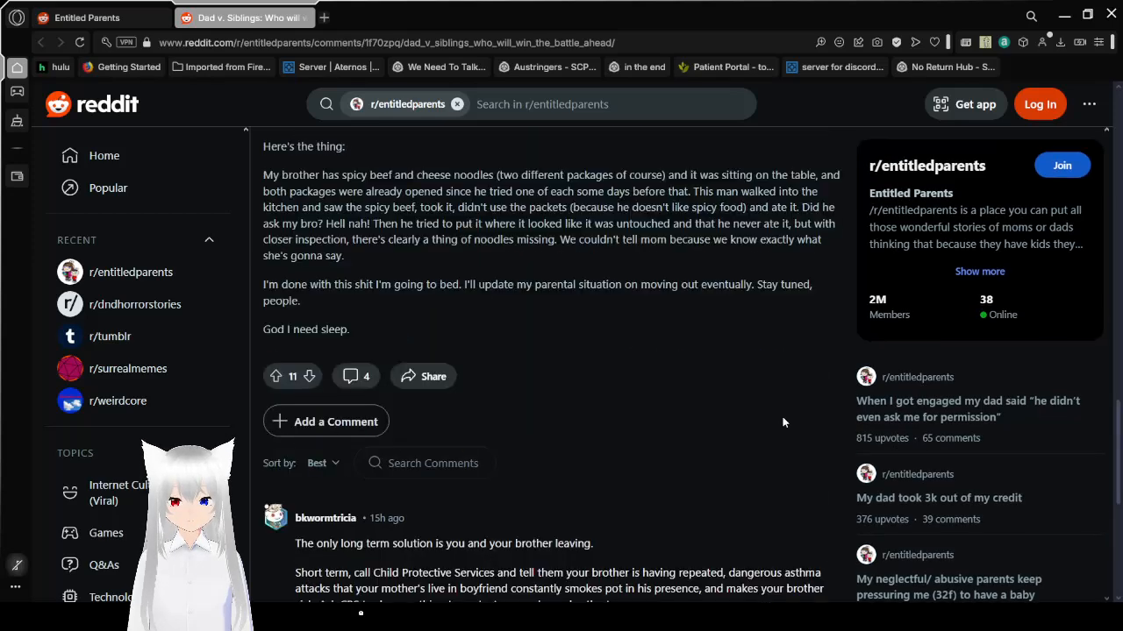
pyautogui.scroll(3)
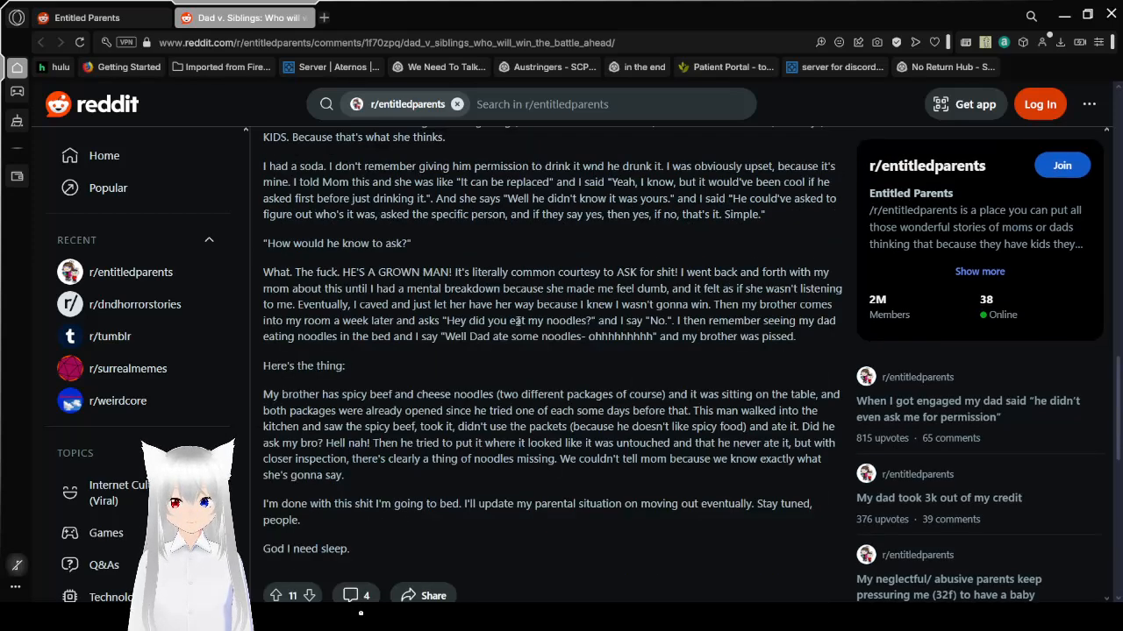